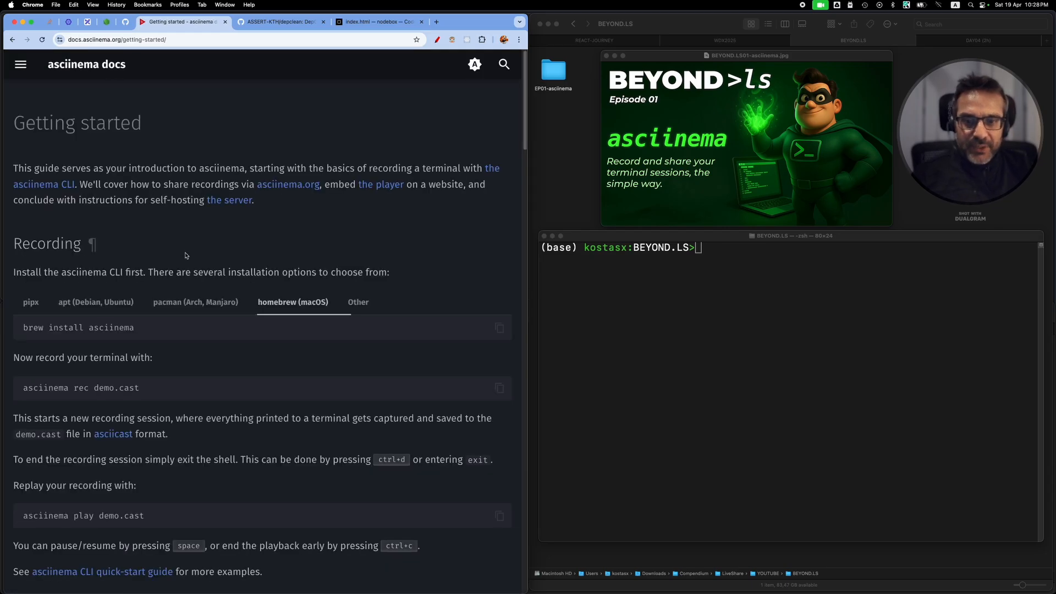
Compare the pipx, apt and Homebrew install commands in the asciinema docs
scroll(down, 3)
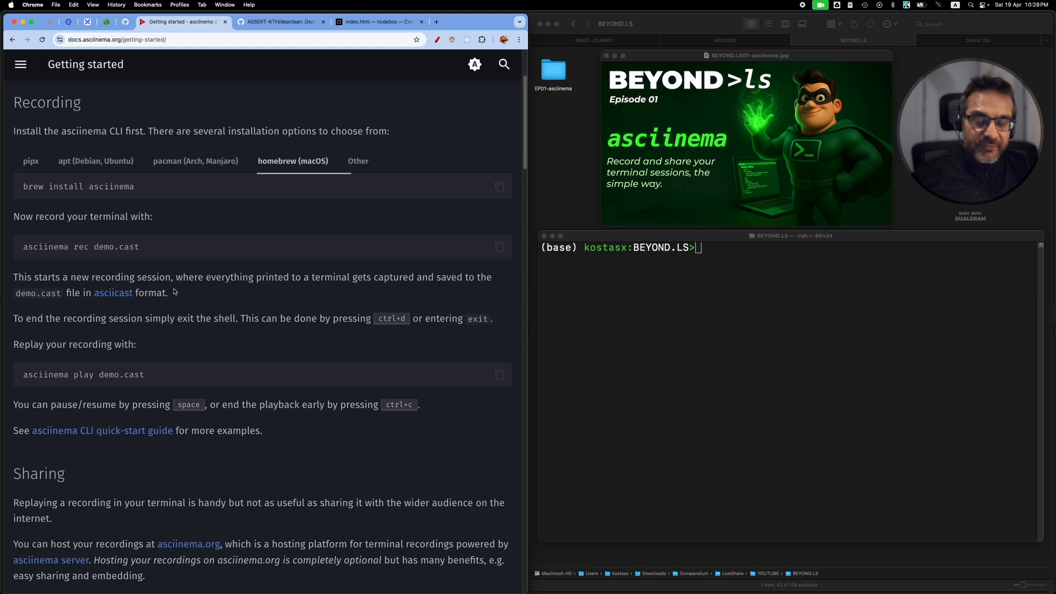
mouse_move(197, 220)
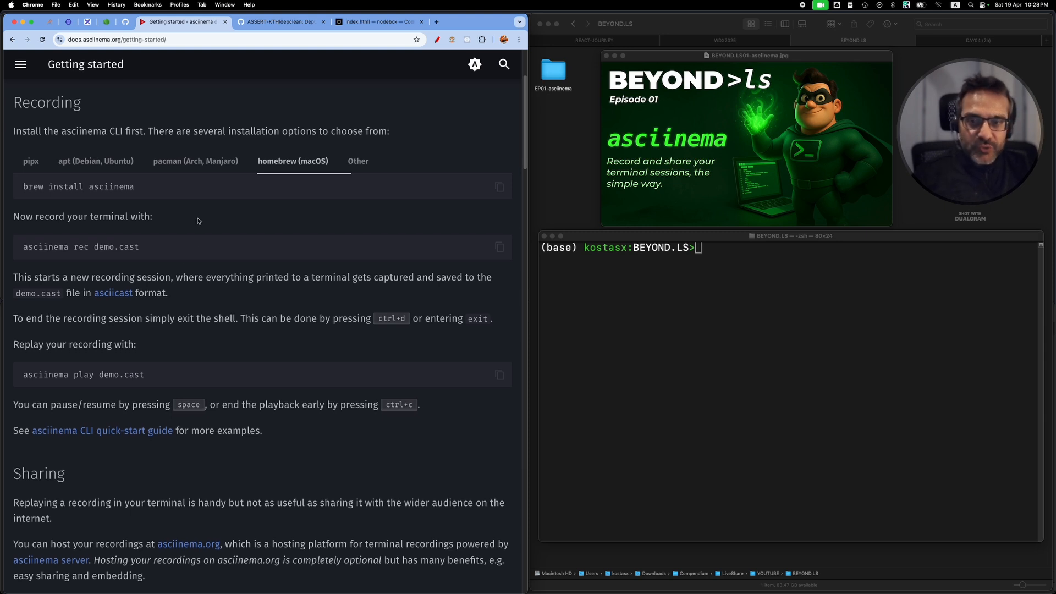
click(30, 161)
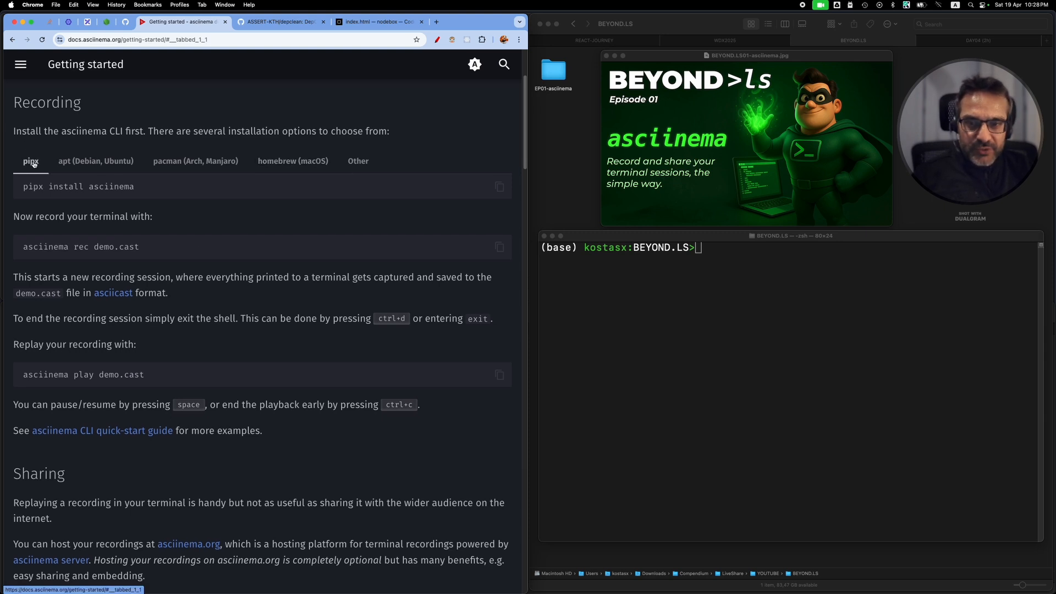
click(96, 161)
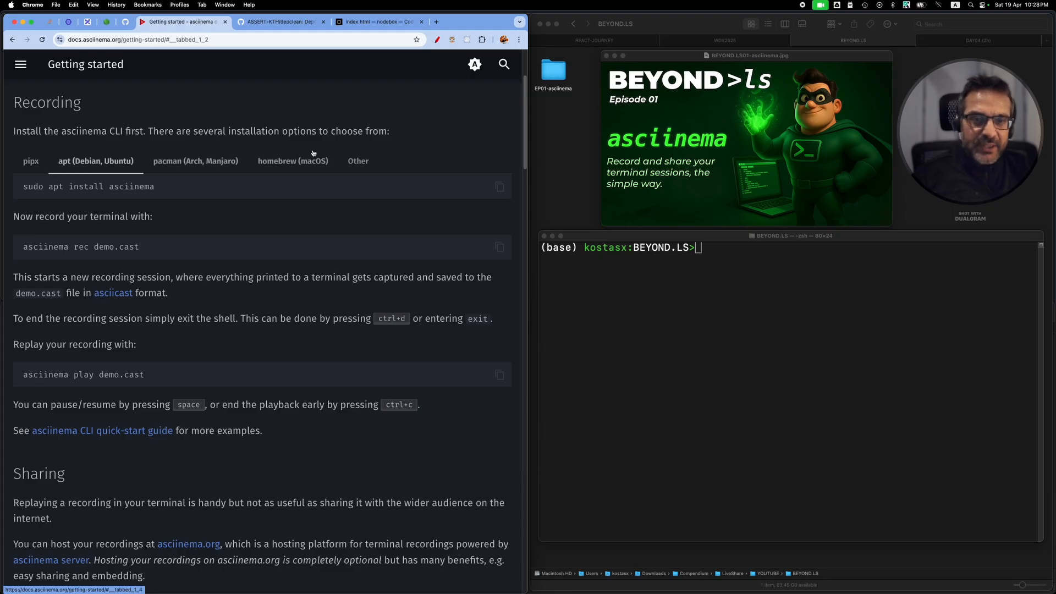
click(292, 161)
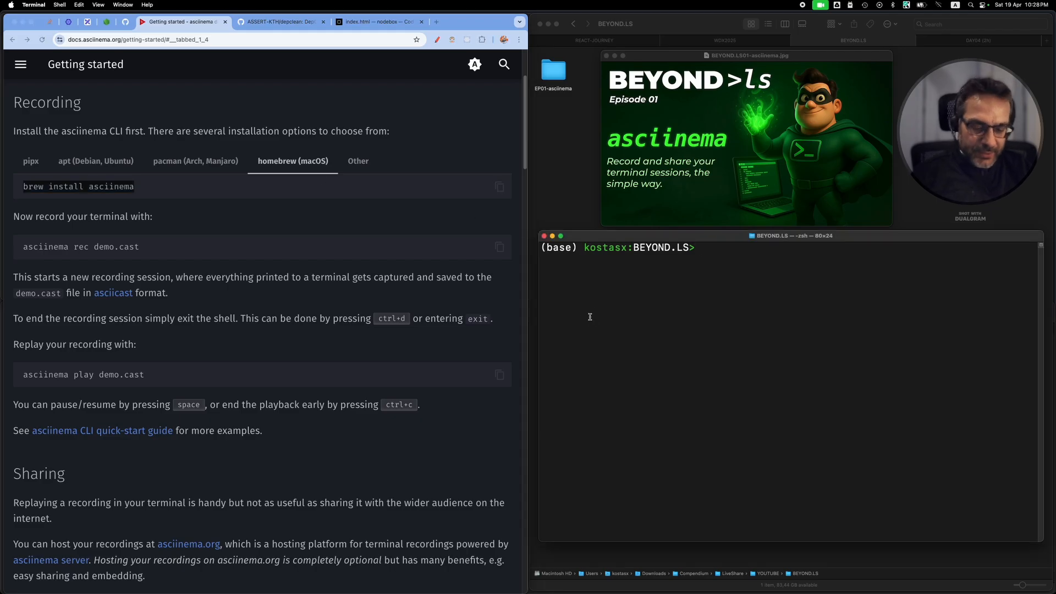
Confirm asciinema is installed using brew list and which asciinema
text(brew list | grep ascii)
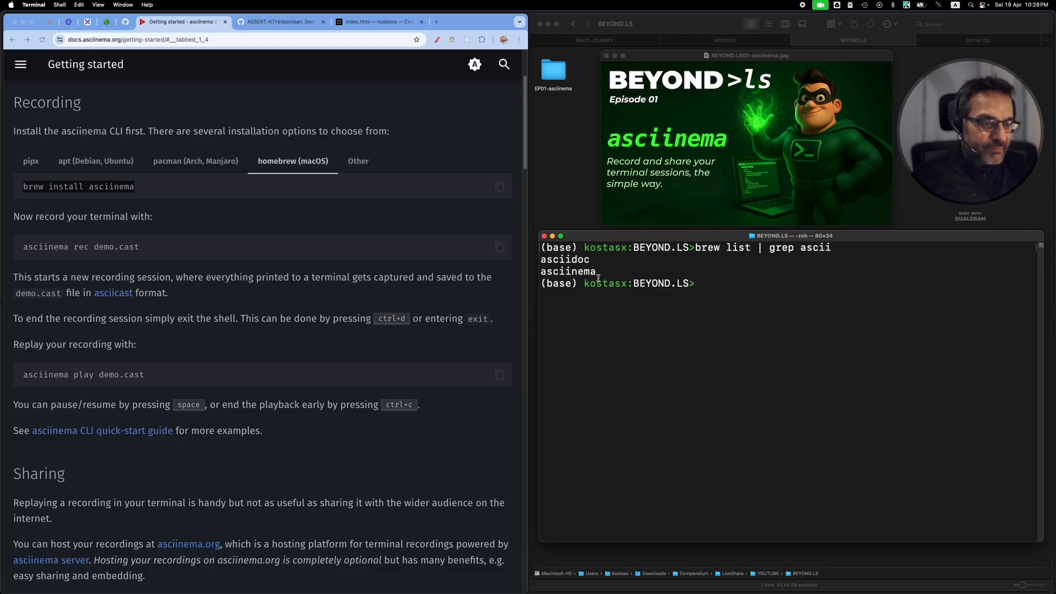
double_click(567, 270)
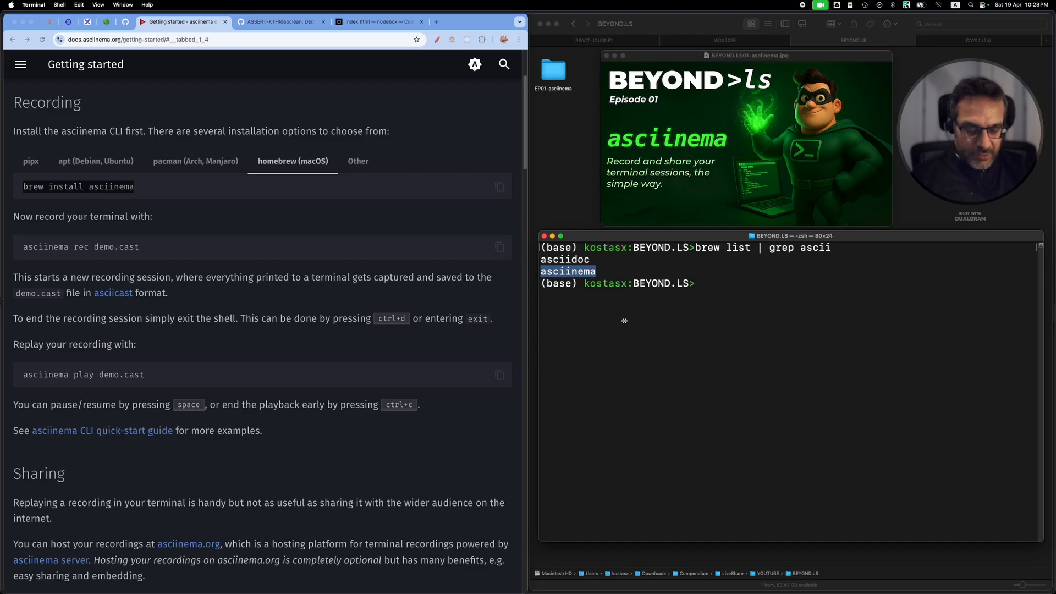
text(which asciinema)
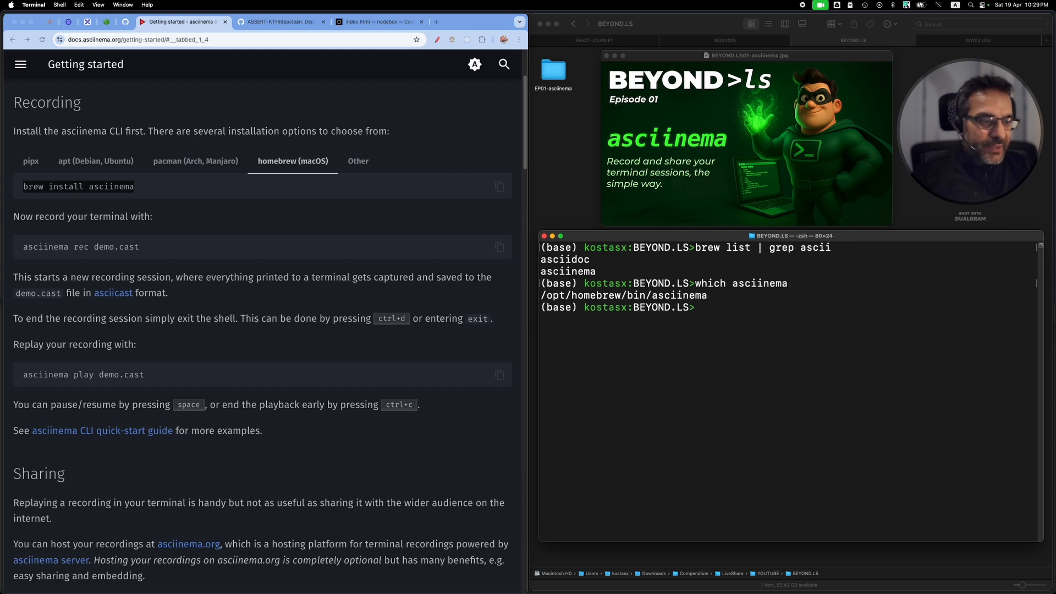
mouse_move(697, 383)
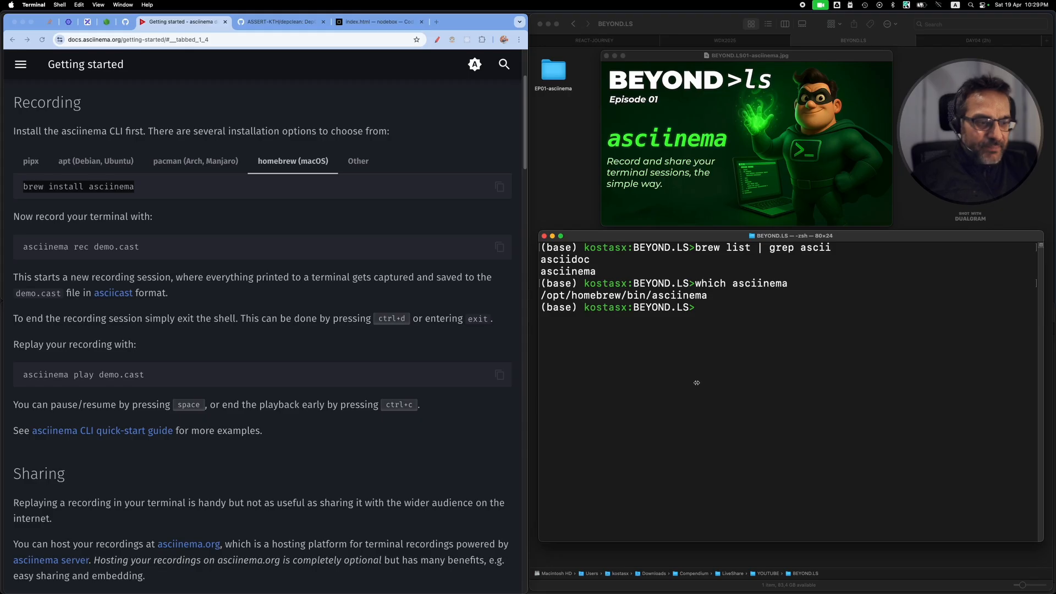
mouse_move(645, 352)
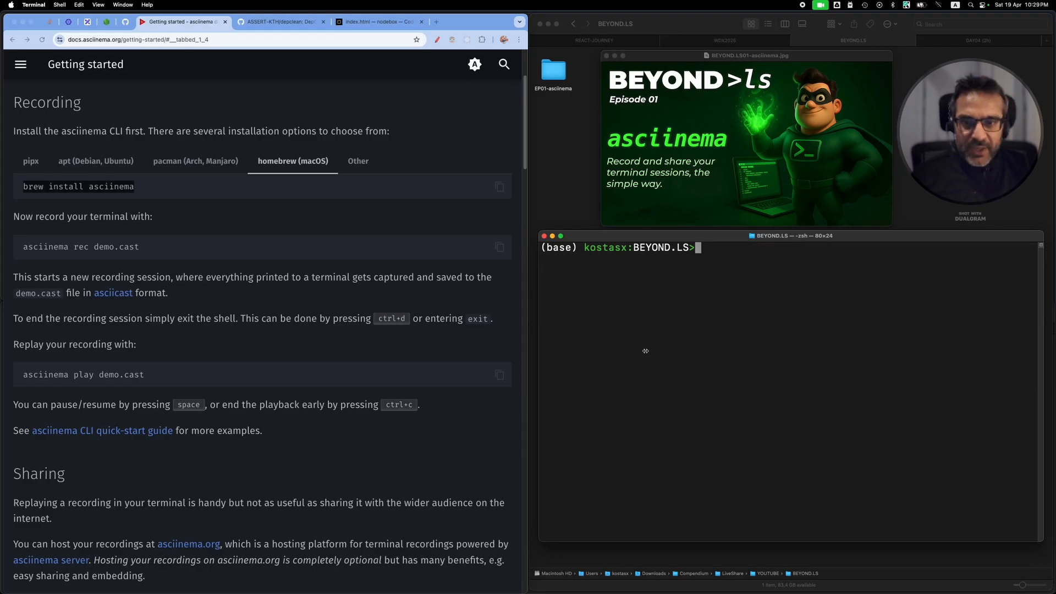
Start an asciinema rec session saving to simple-fs.cast
scroll(down, 3)
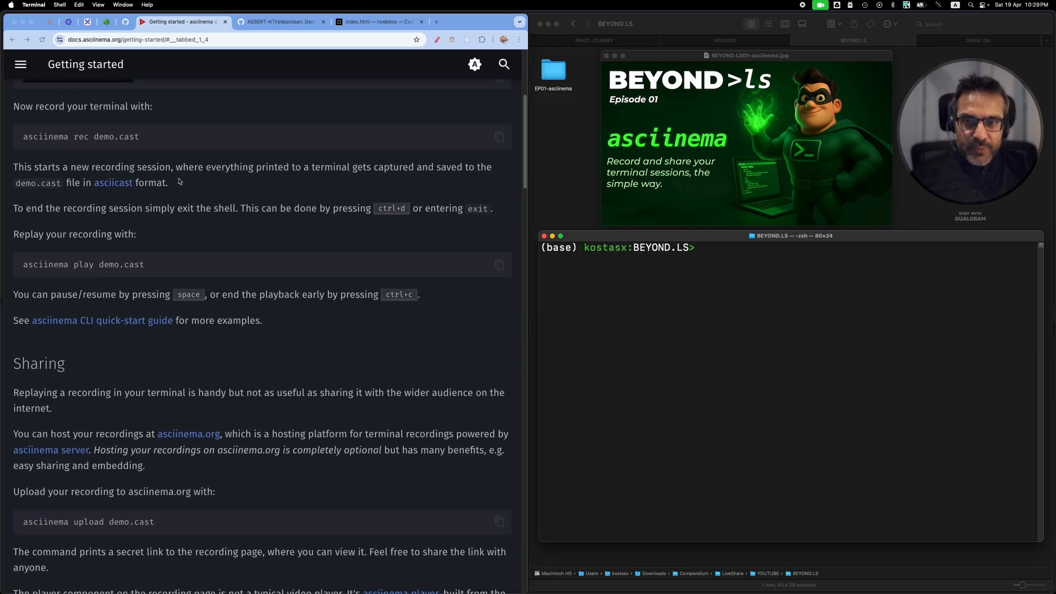
scroll(down, 3)
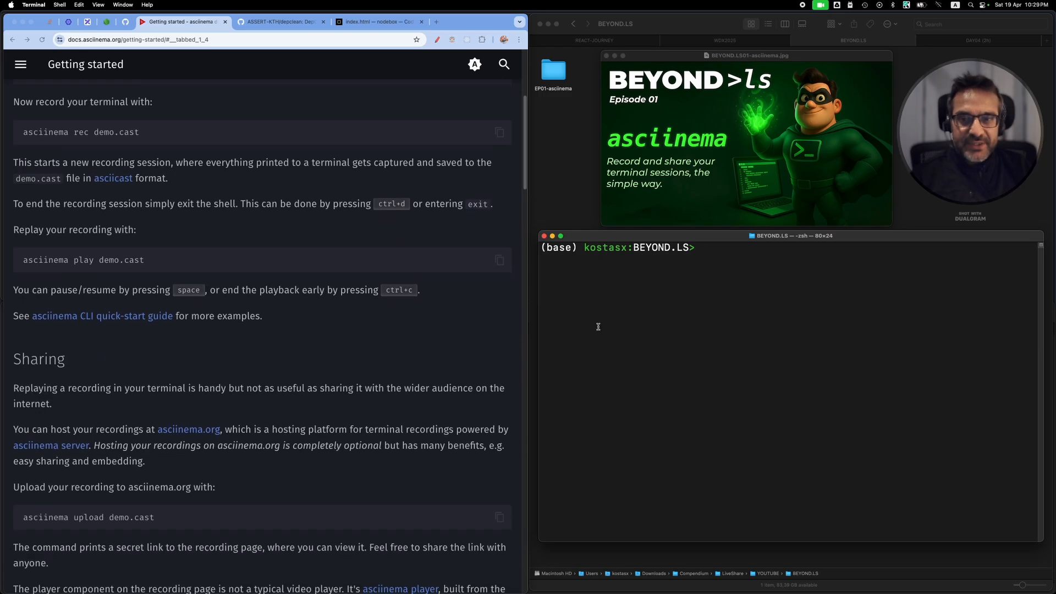
text(a)
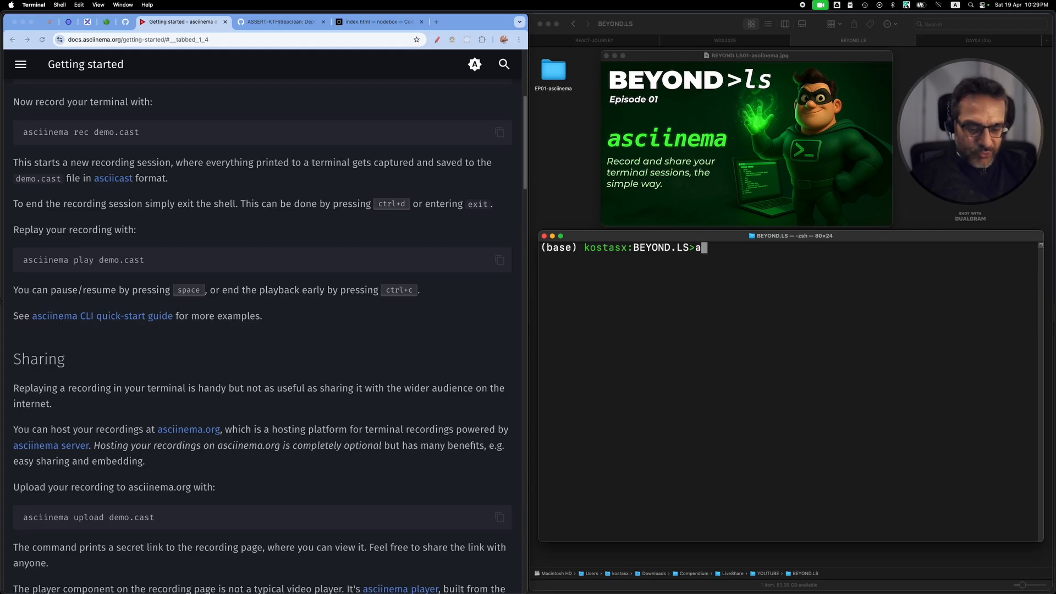
text(sciinema rec)
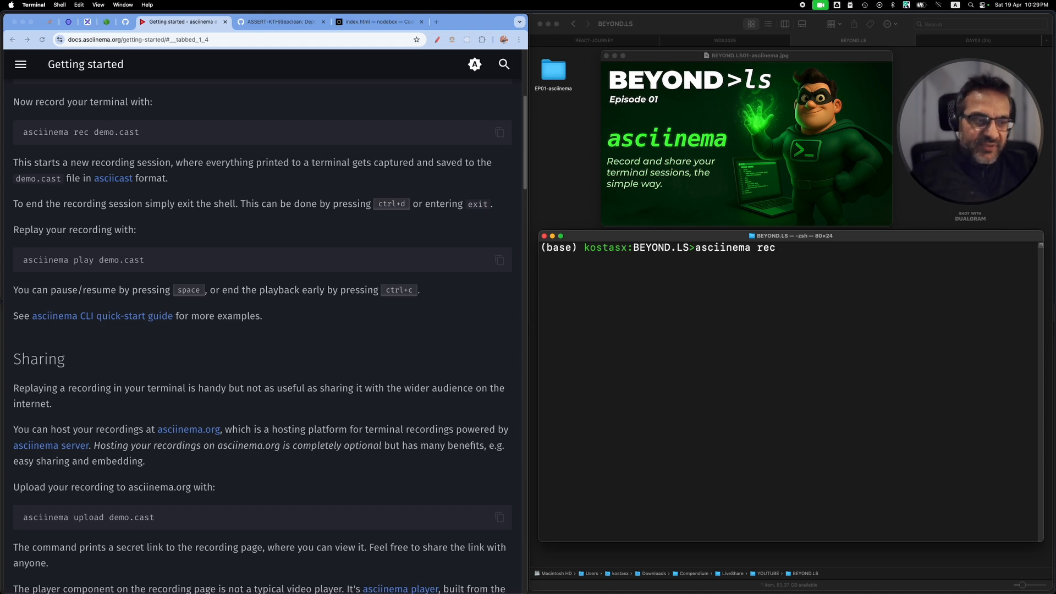
text(s)
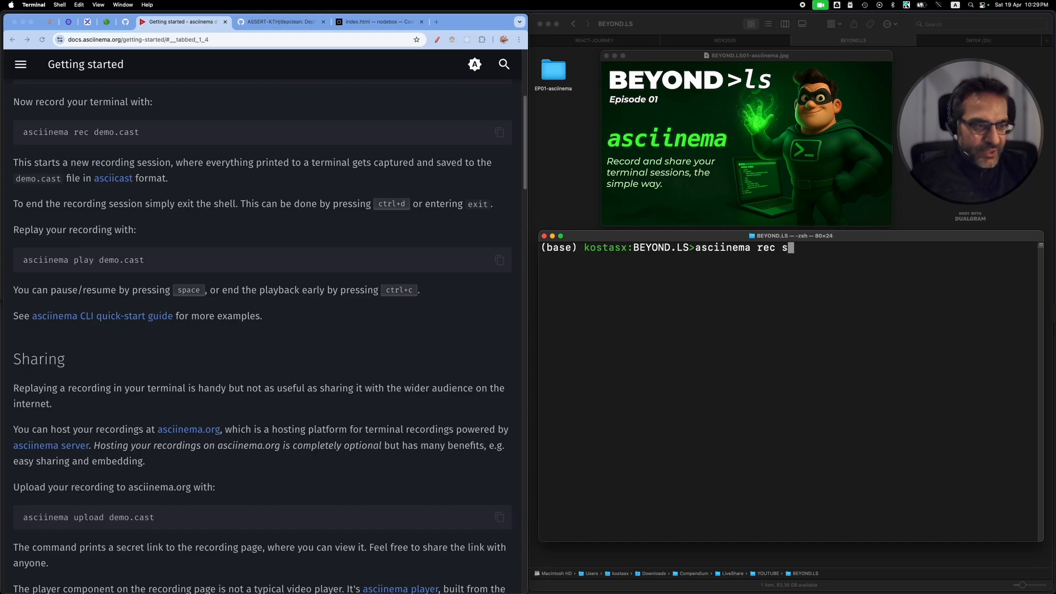
text(imple)
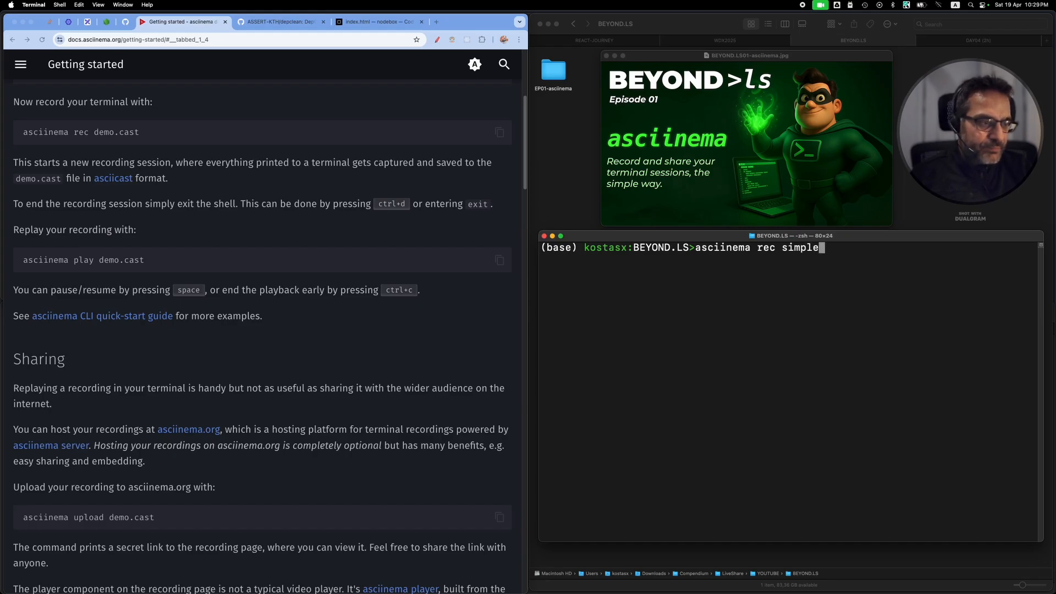
text(-fs.cast)
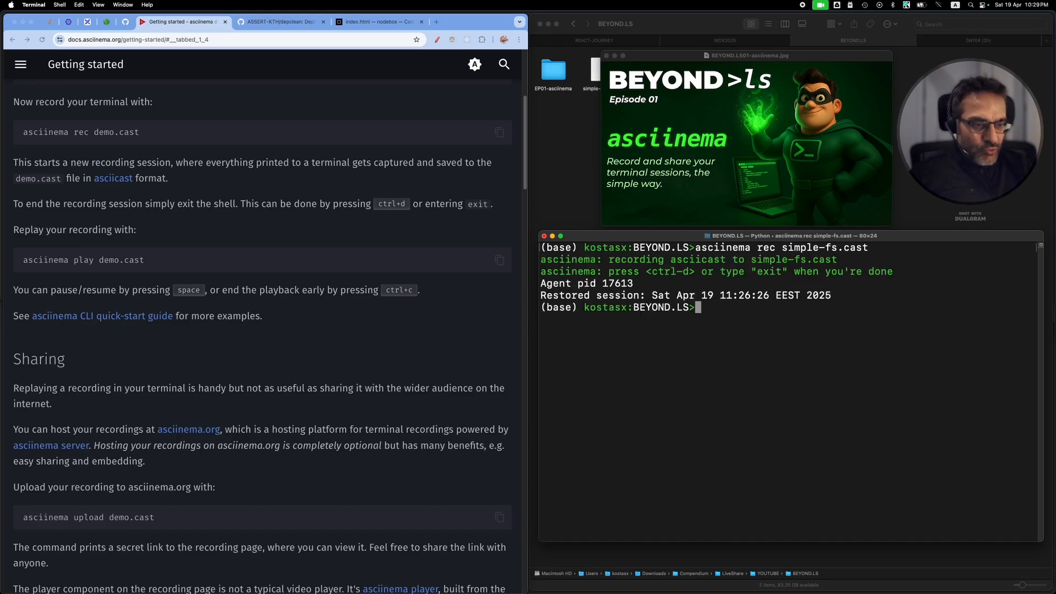
Clear the screen, create a temp folder, and write and read file.txt inside it
text(clear)
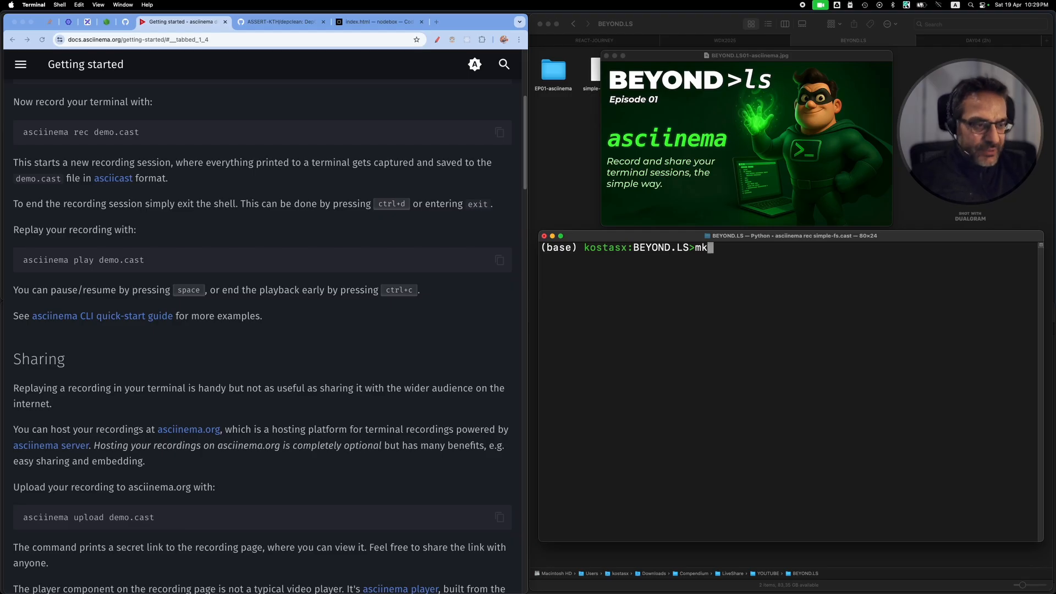
text(dir)
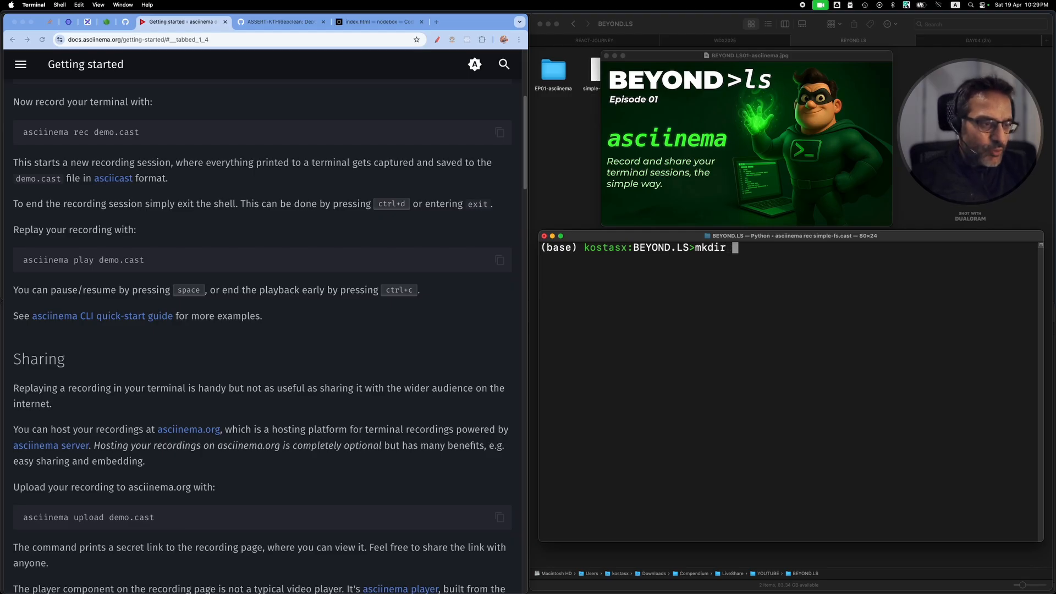
text(temp)
text(cd)
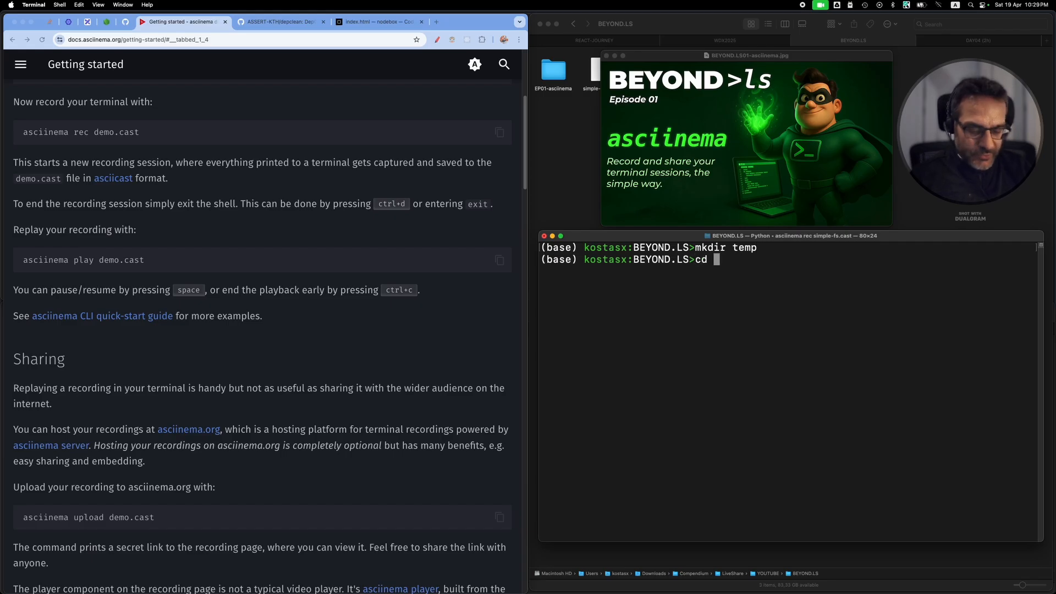
text(temp/)
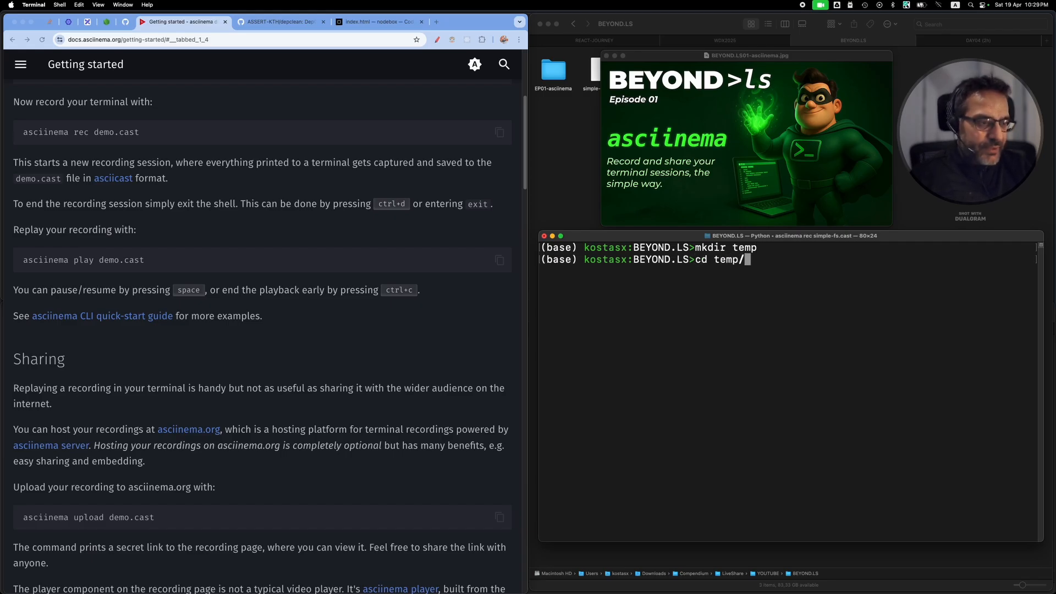
text(touch fil)
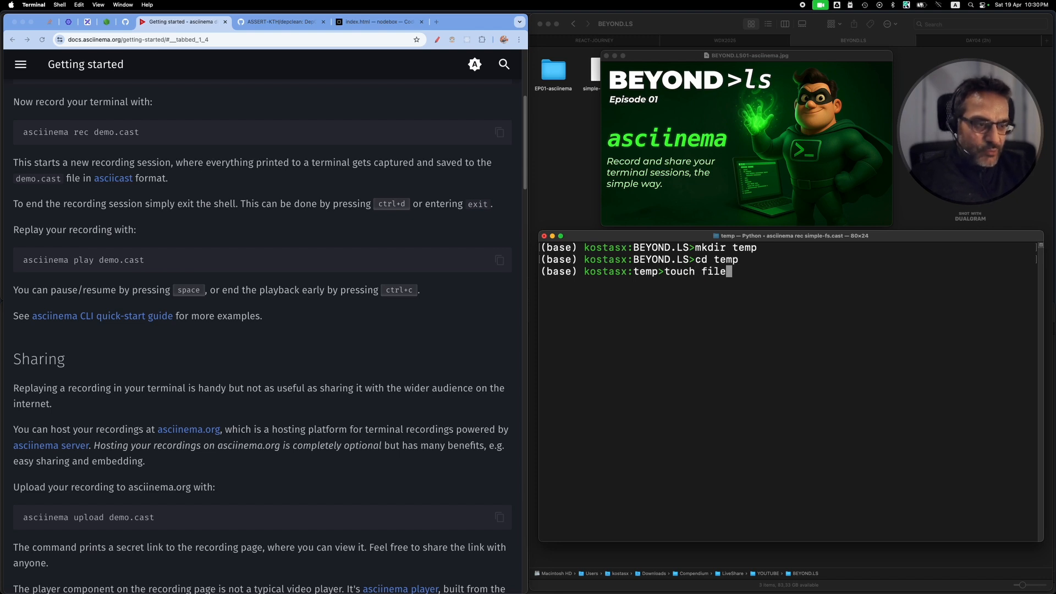
text(echo "ABC" >)
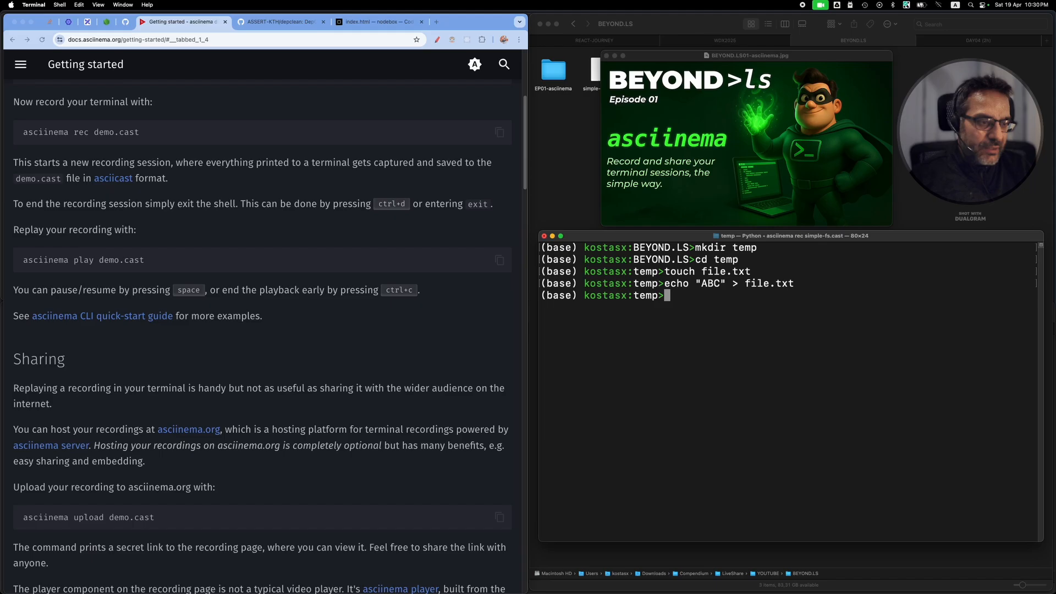
text(cat file.txt)
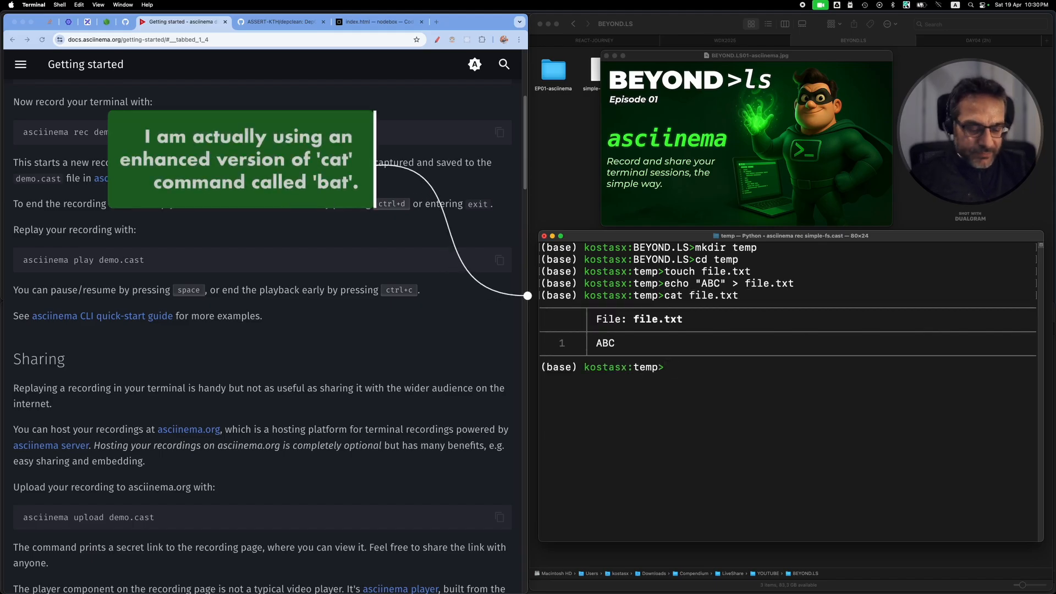
Delete file.txt and the temp folder, then stop recording with Ctrl+D
text(rm file.txt)
text(cd ..)
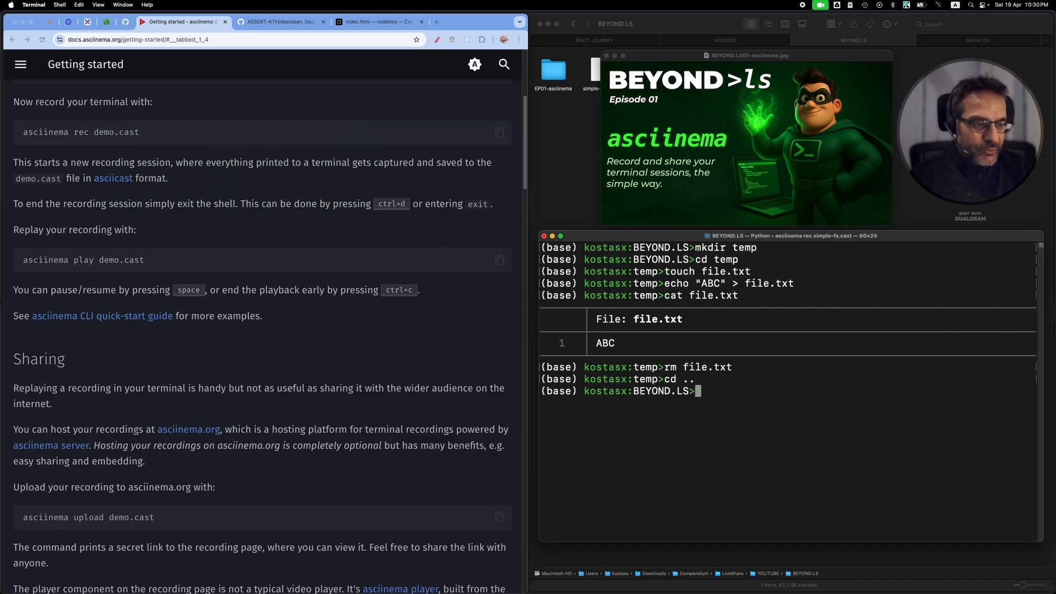
text(rmdir)
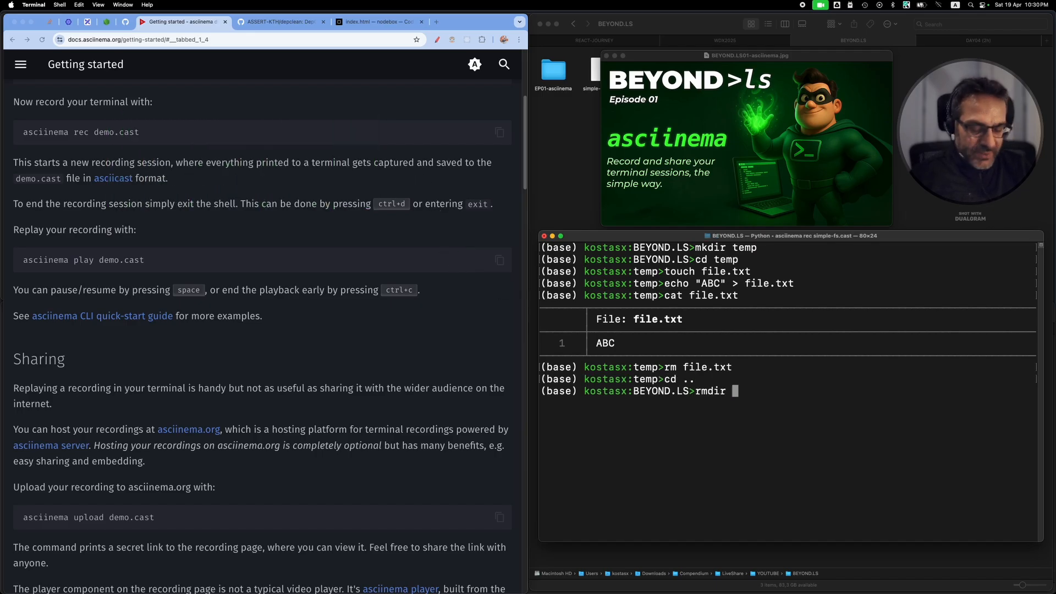
text(temp)
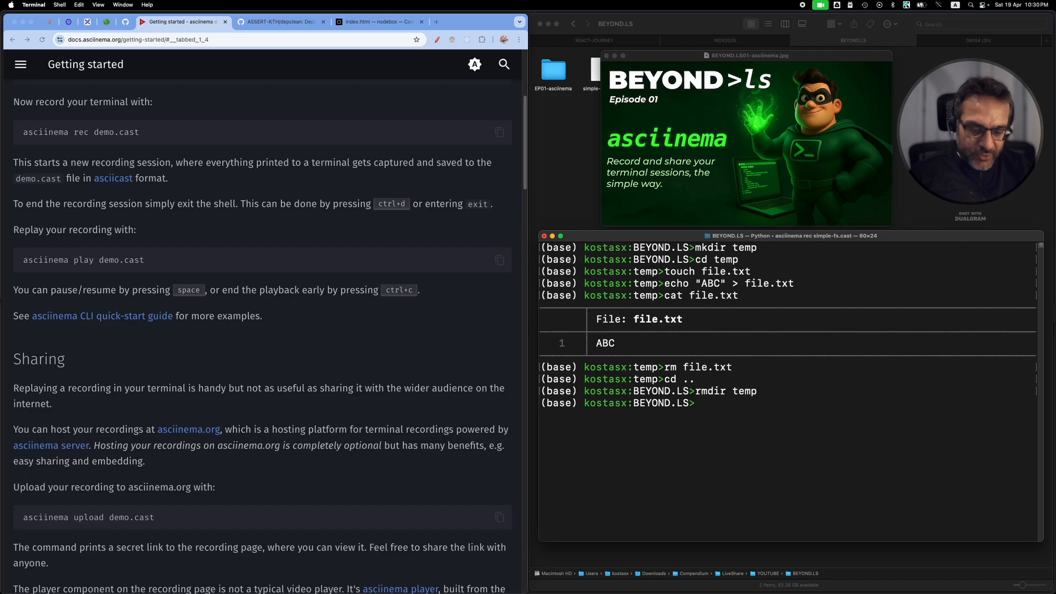
key(ctrl+d)
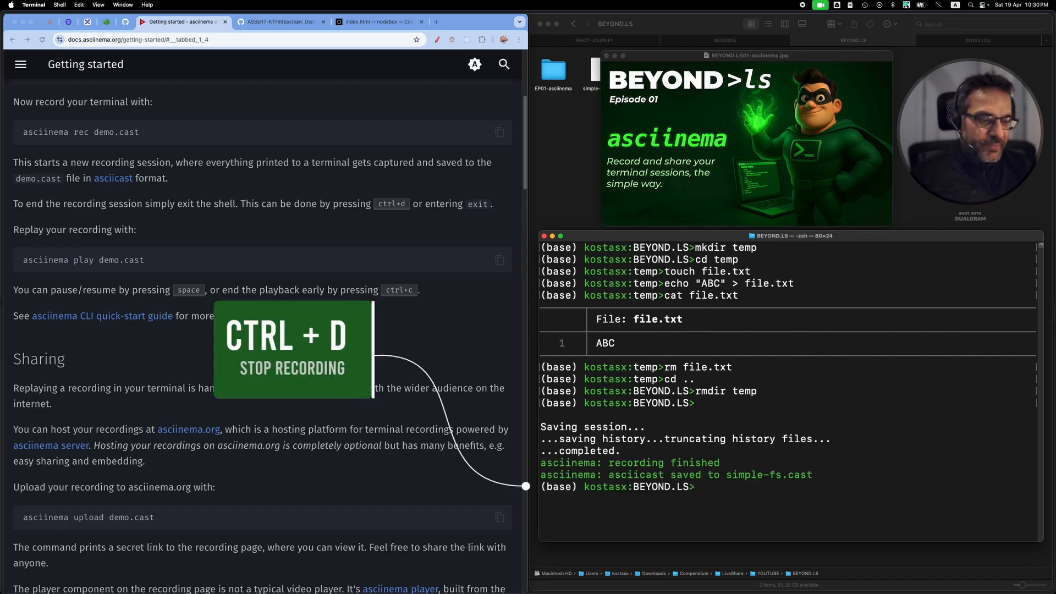
Clear the screen, list the folder showing simple-fs.cast, and start asciinema play on it
text(clear)
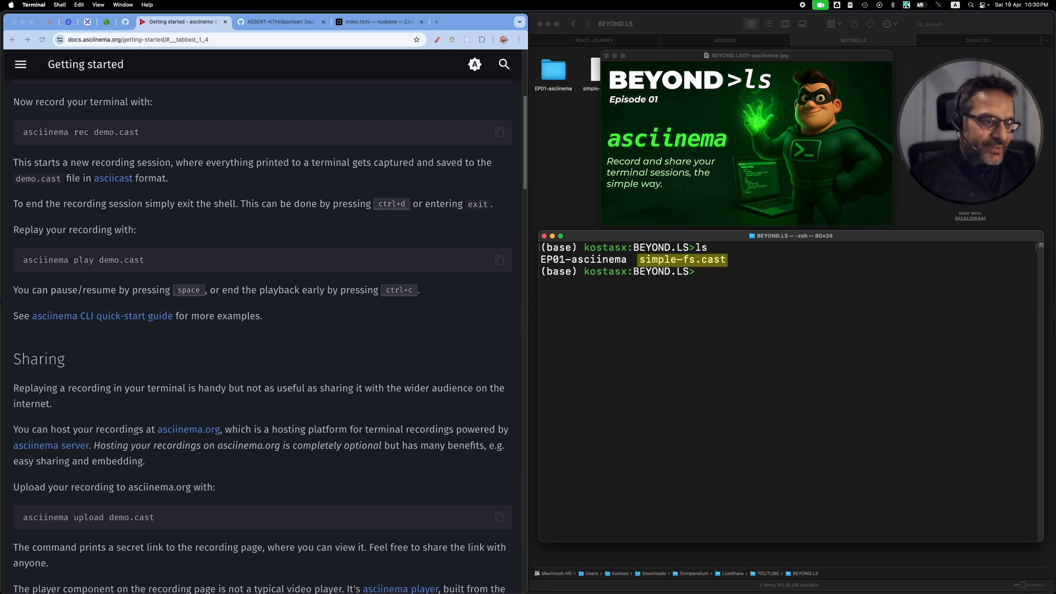
text(ls)
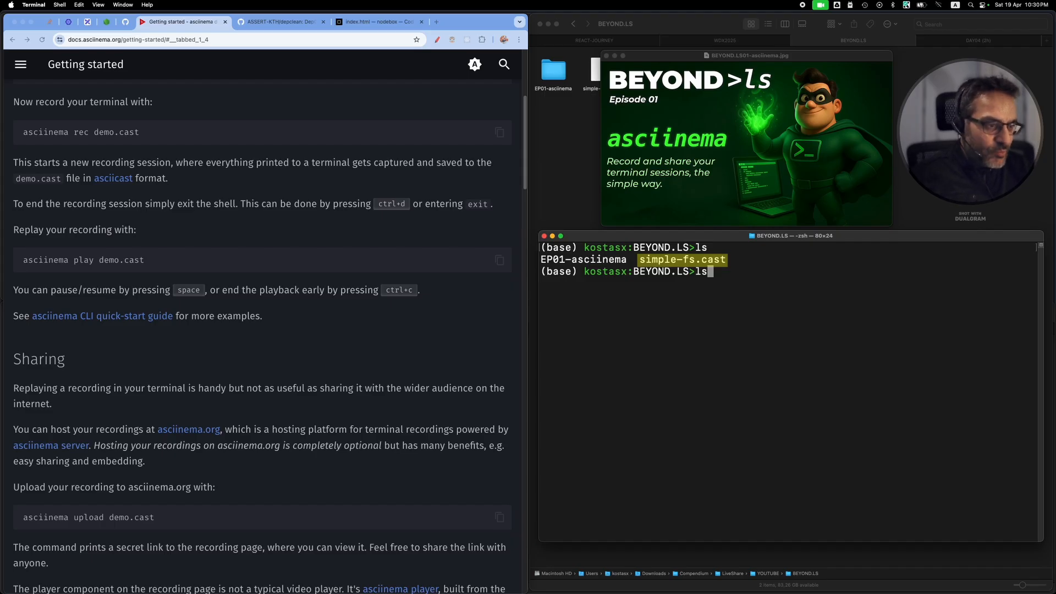
text(asciinema rec simple-fs.cast)
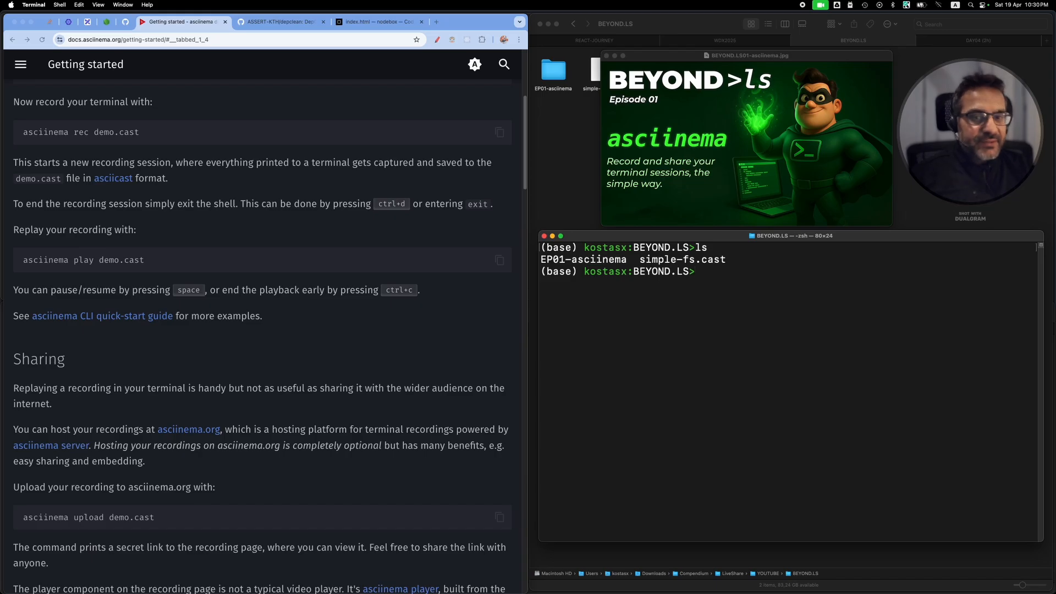
text(asciinema pla)
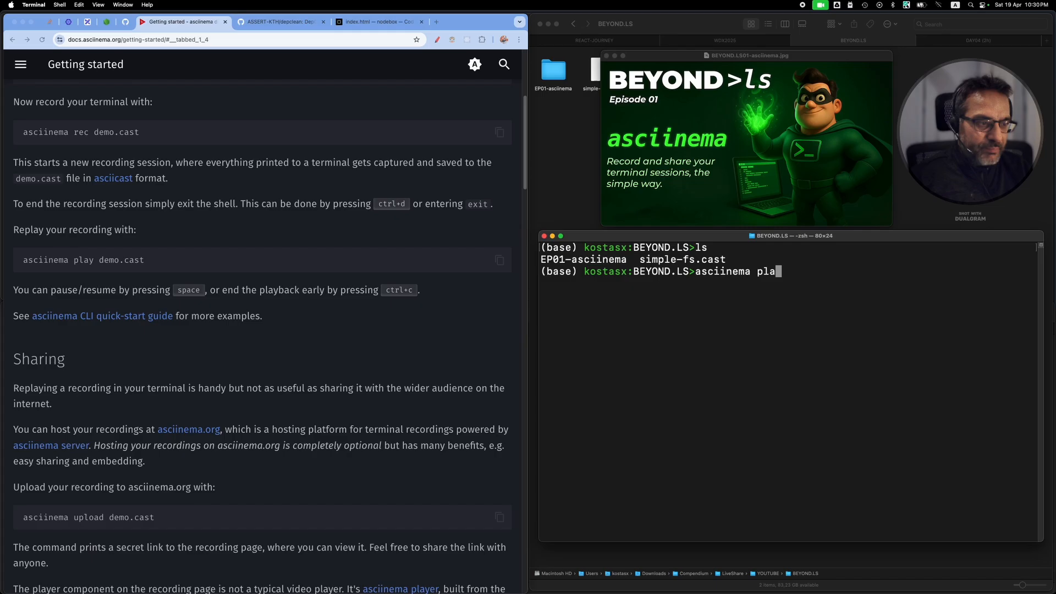
text(y)
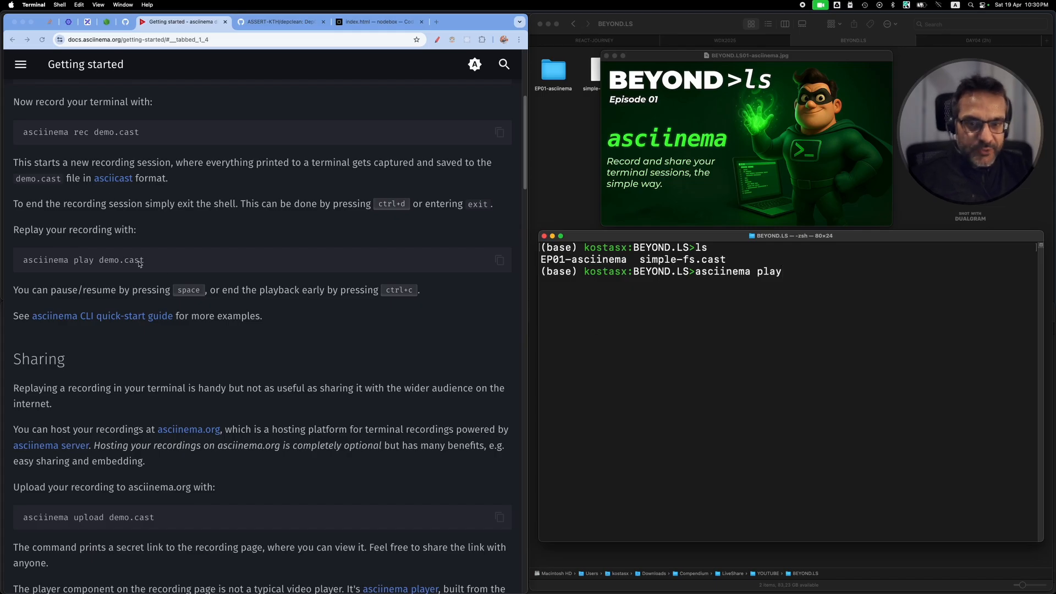
text(s)
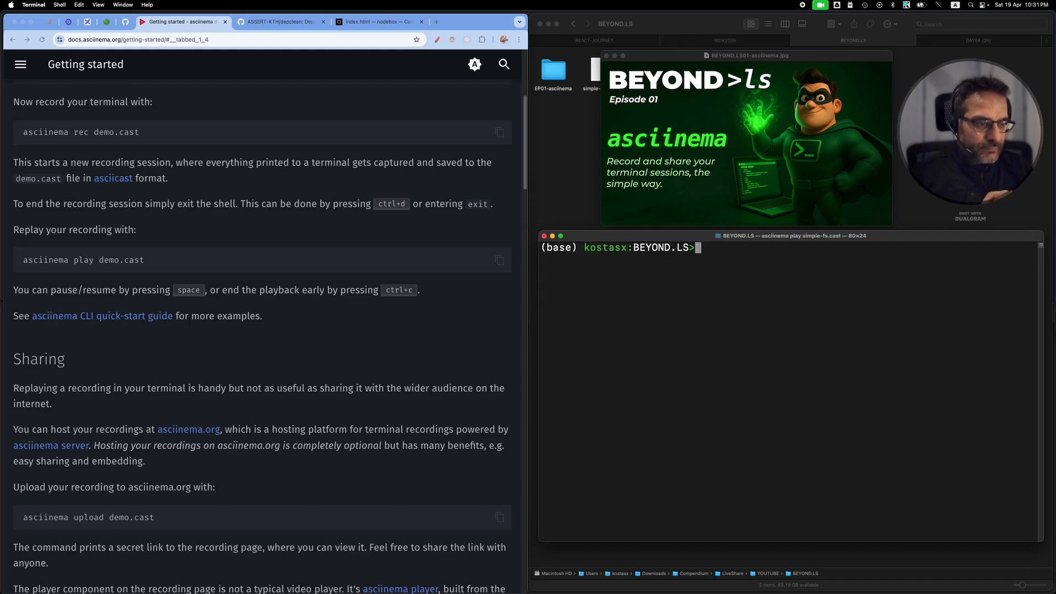
Watch the replay of mkdir temp, touch, cat file.txt, rm and rmdir temp finish
text(mkd)
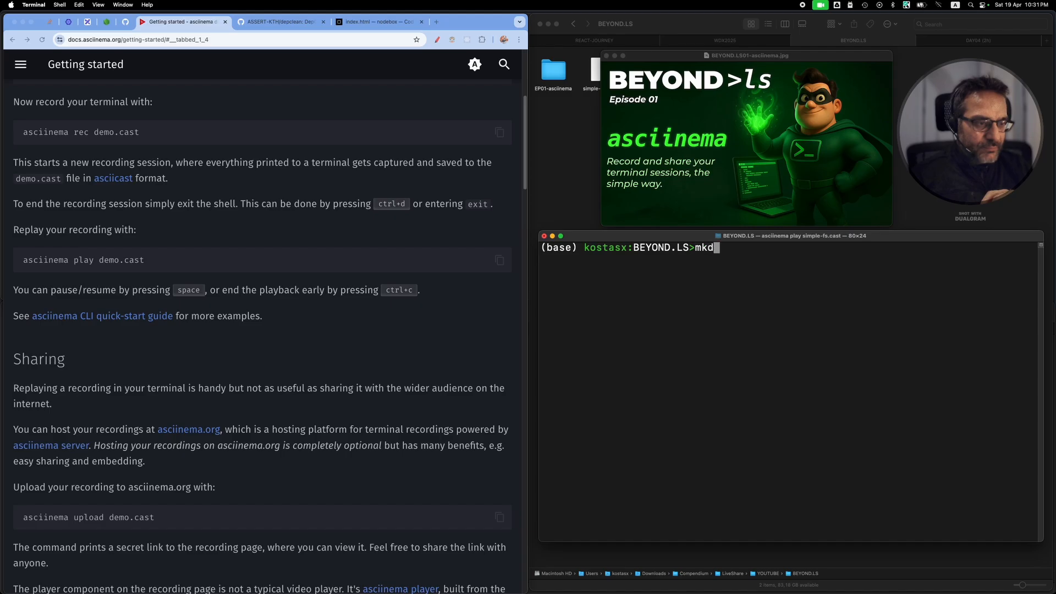
text(ir)
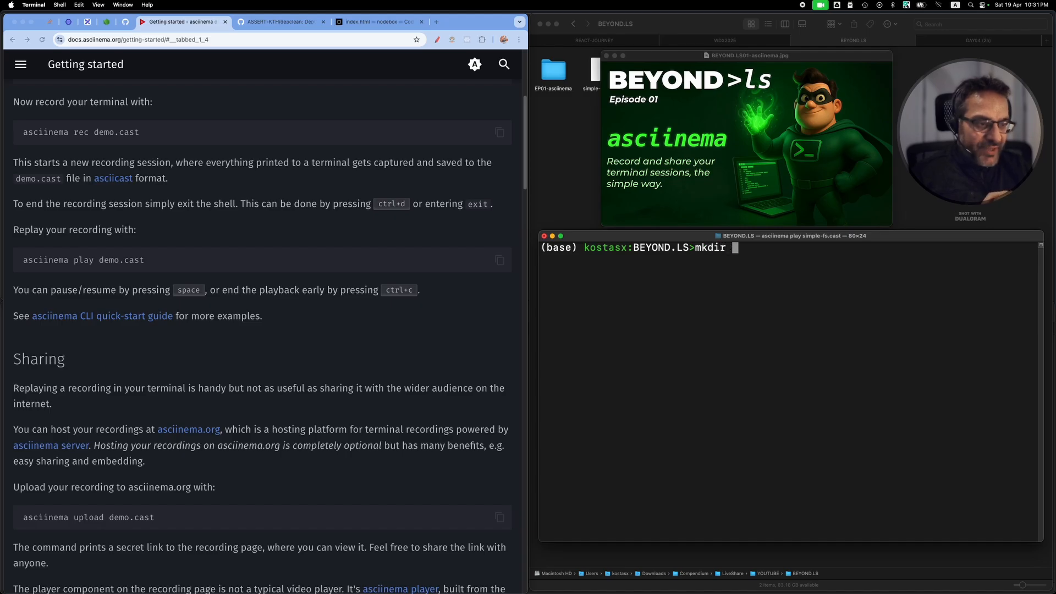
text(temp)
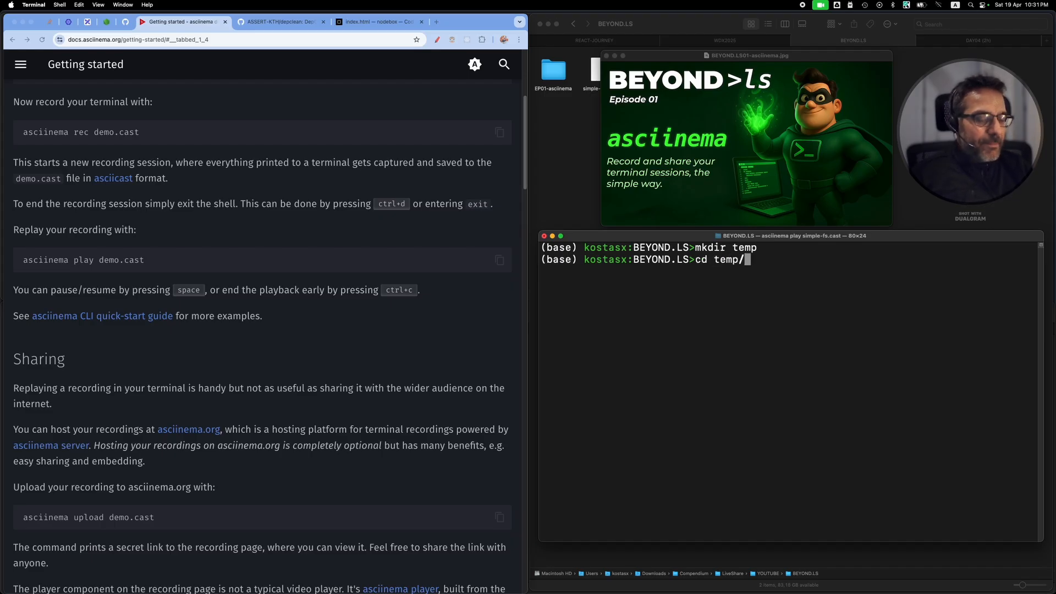
text(touch file.txt)
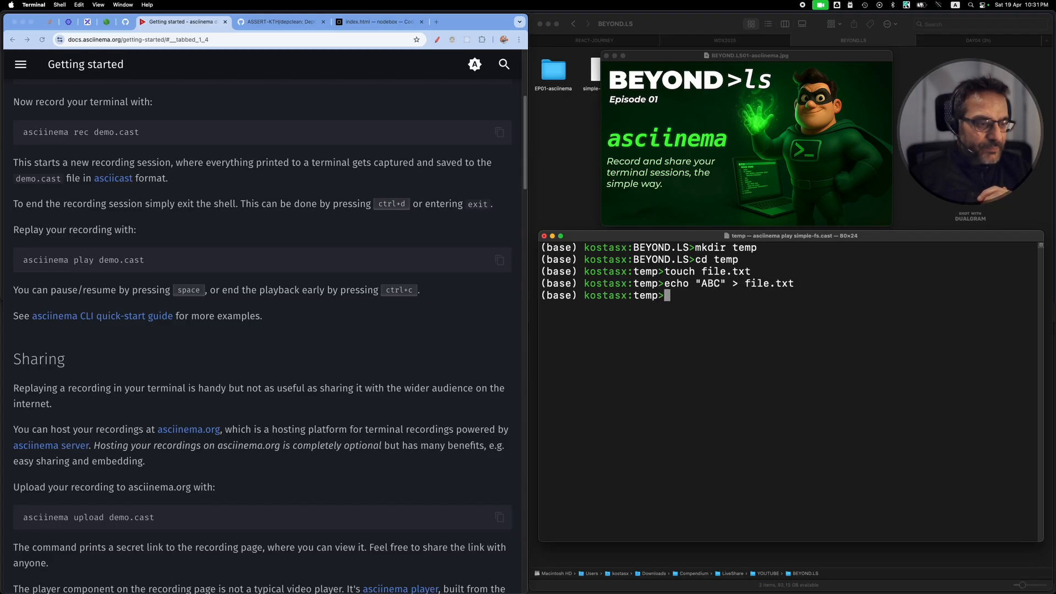
text(cat file.txt)
text(r)
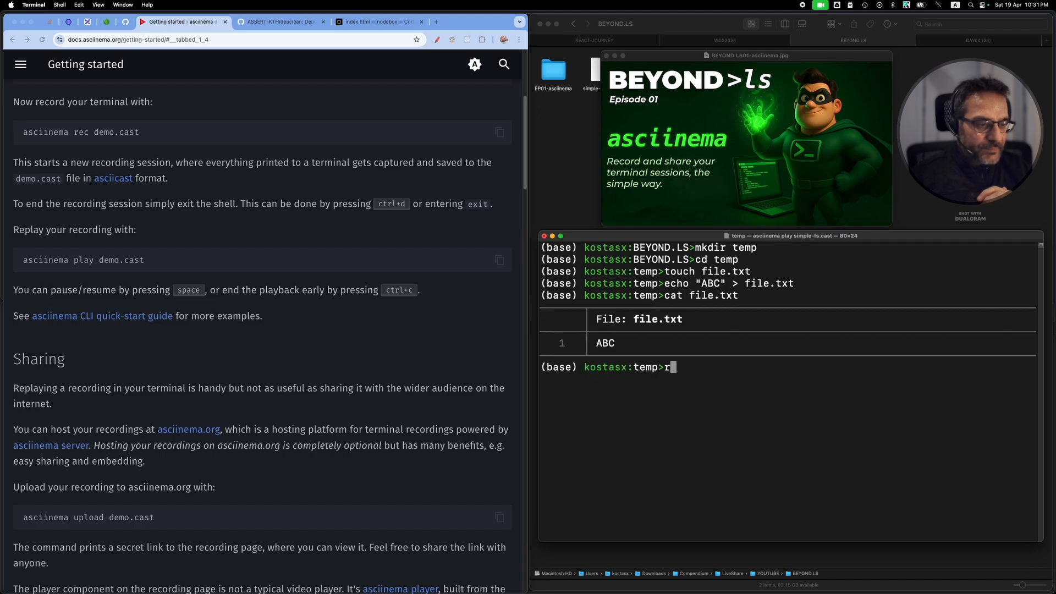
text(m file.txt)
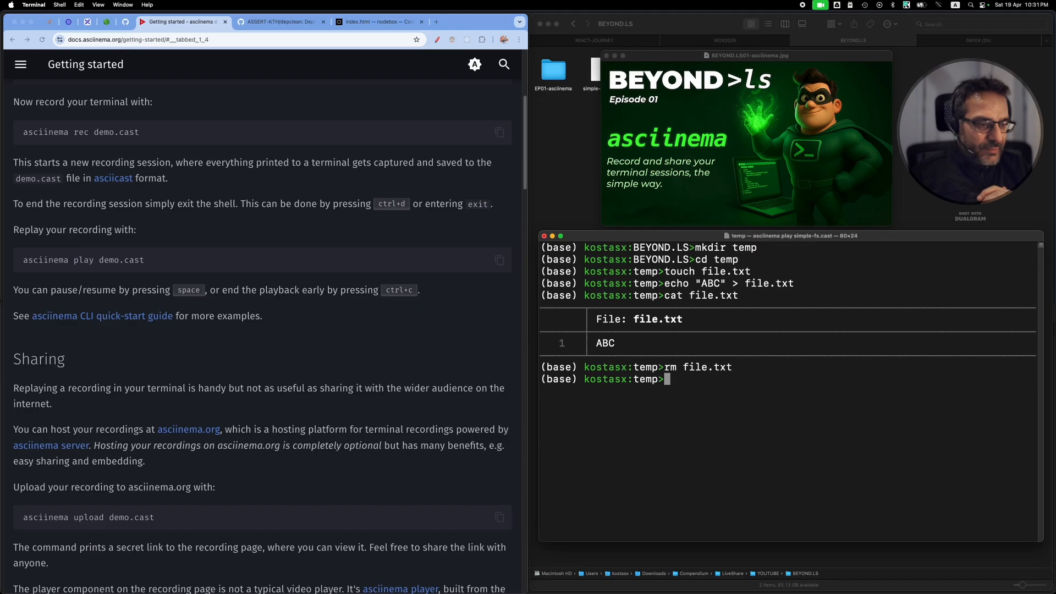
text(r)
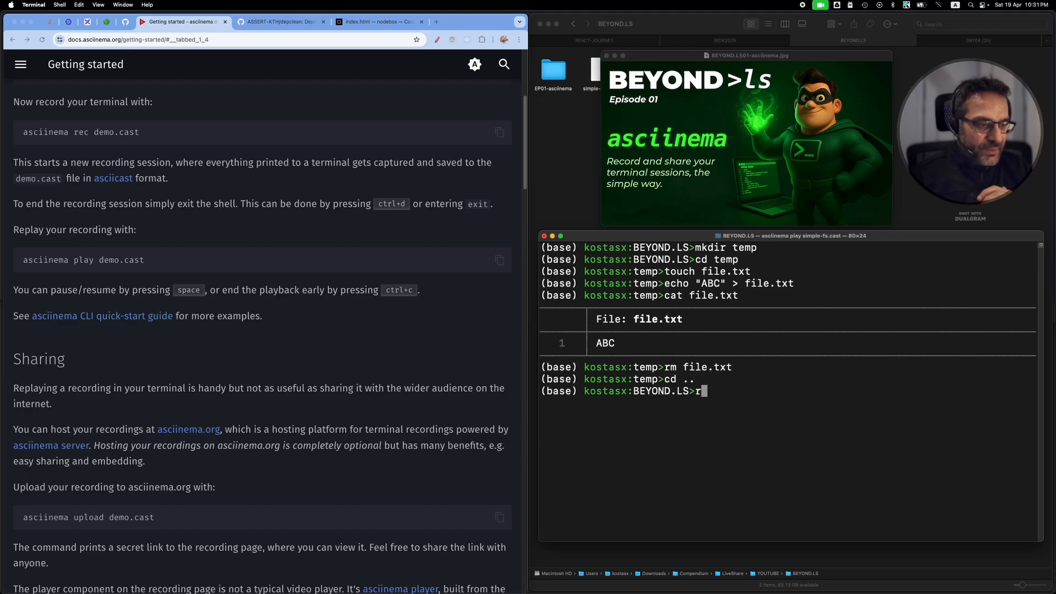
text(mdir)
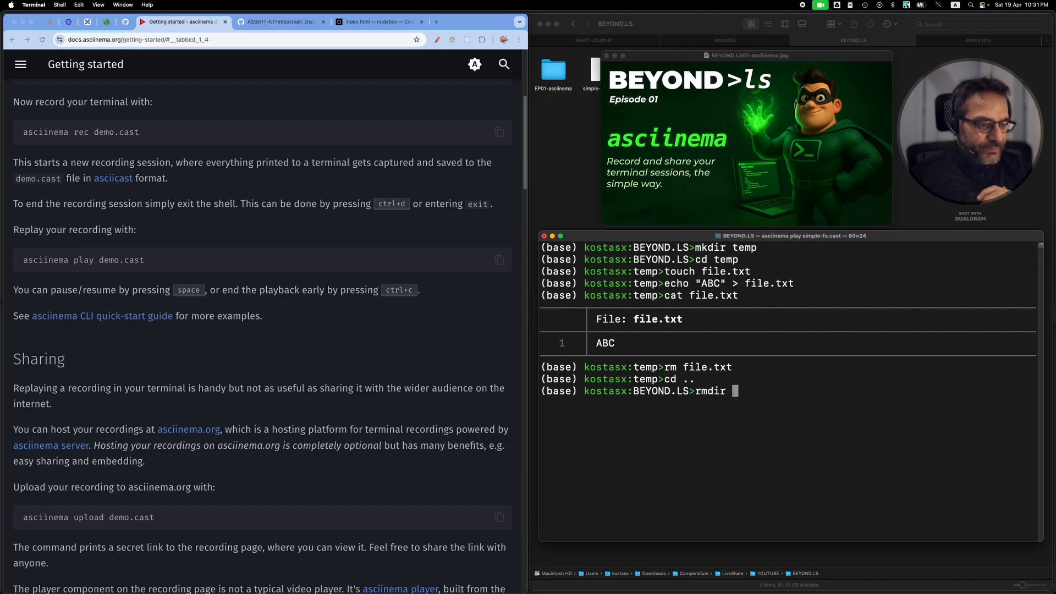
text(temp)
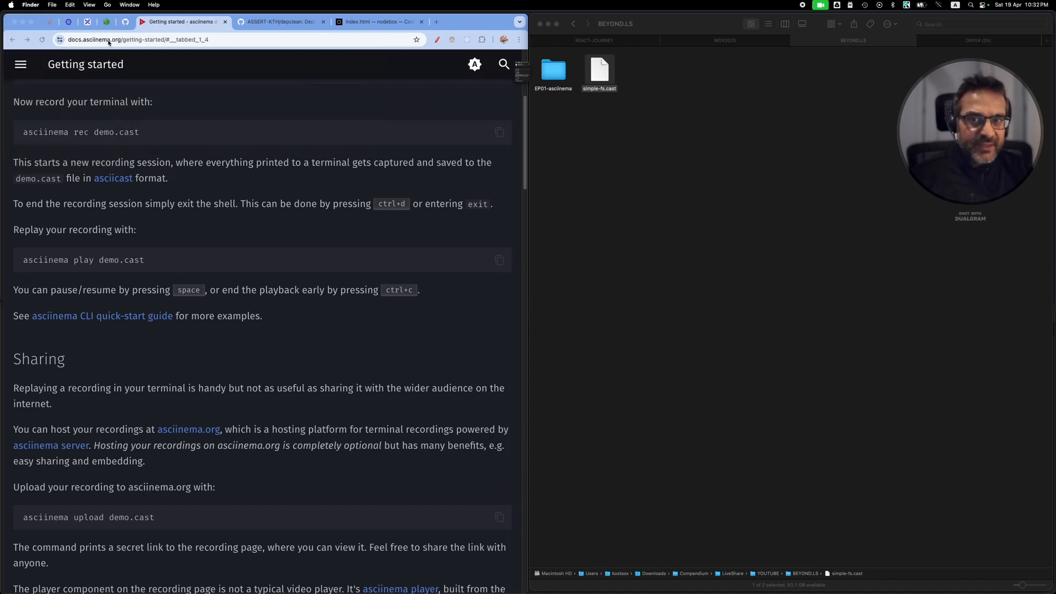
Open simple-fs.cast in TextEdit and scroll through its JSON header and event lines
click(599, 73)
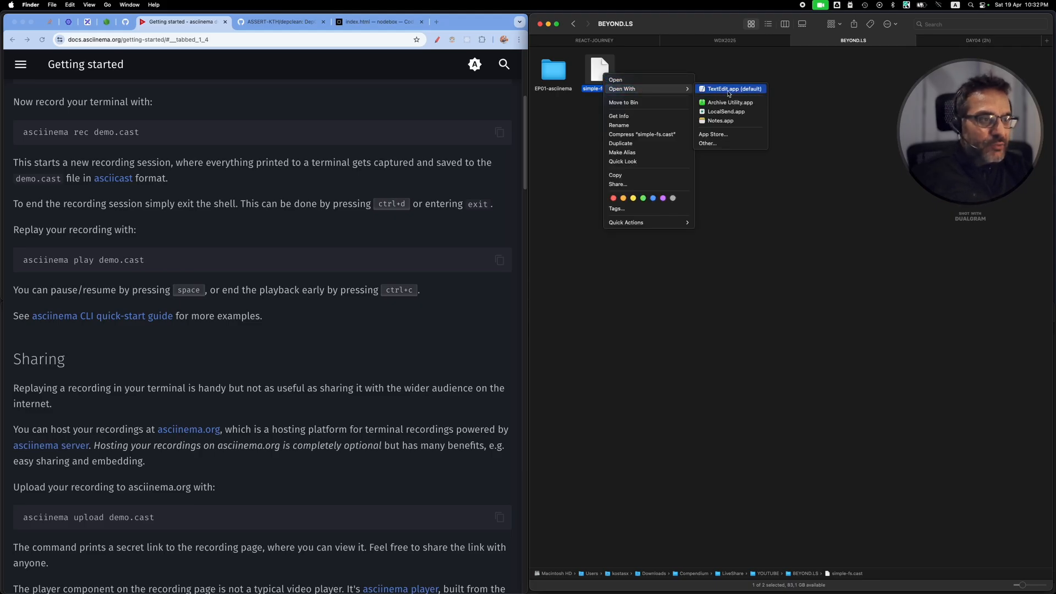
click(733, 88)
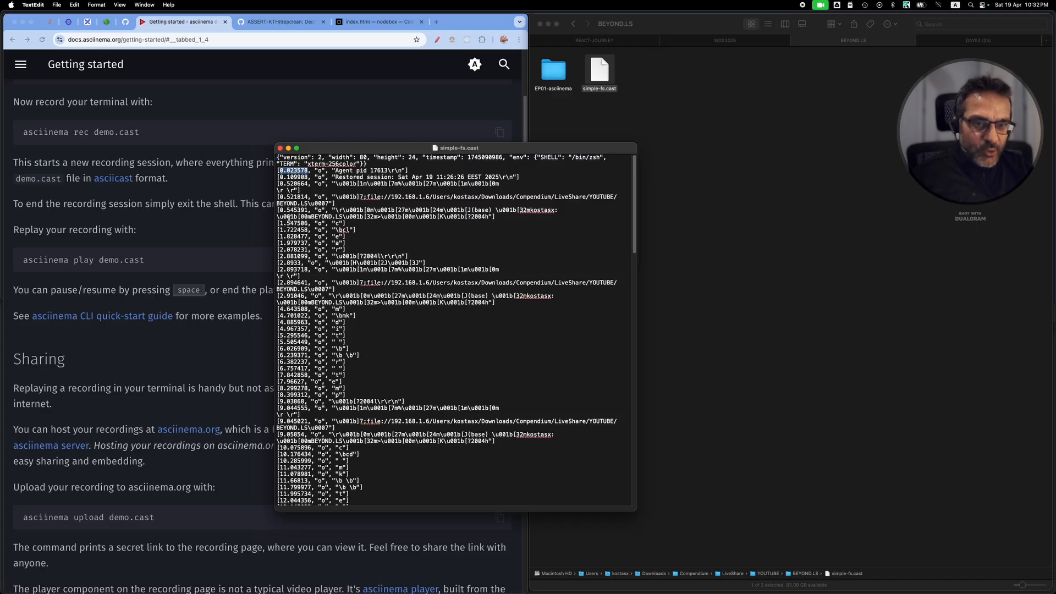
mouse_move(380, 165)
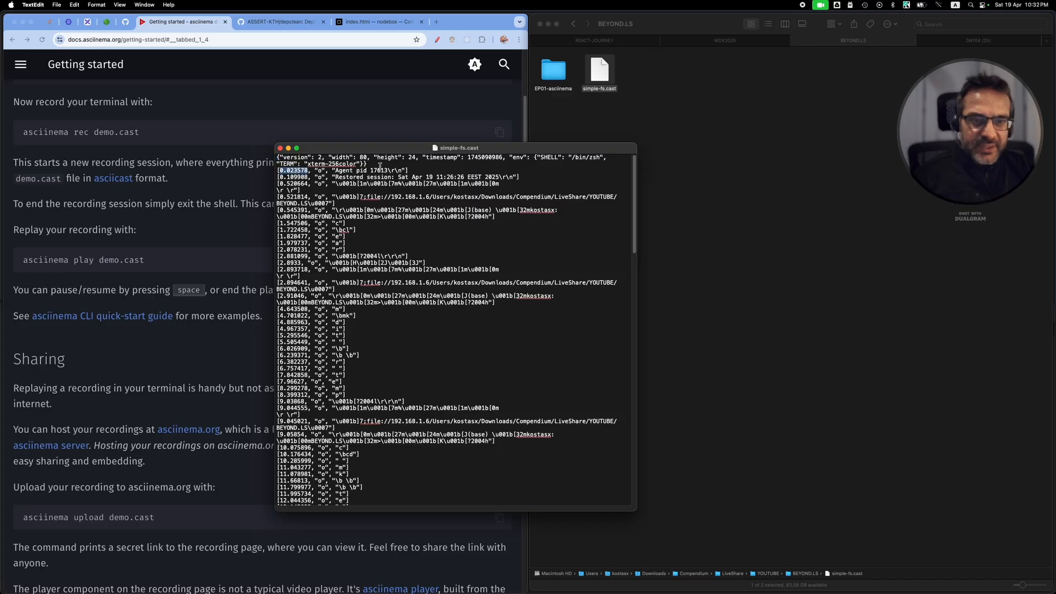
scroll(down, 3)
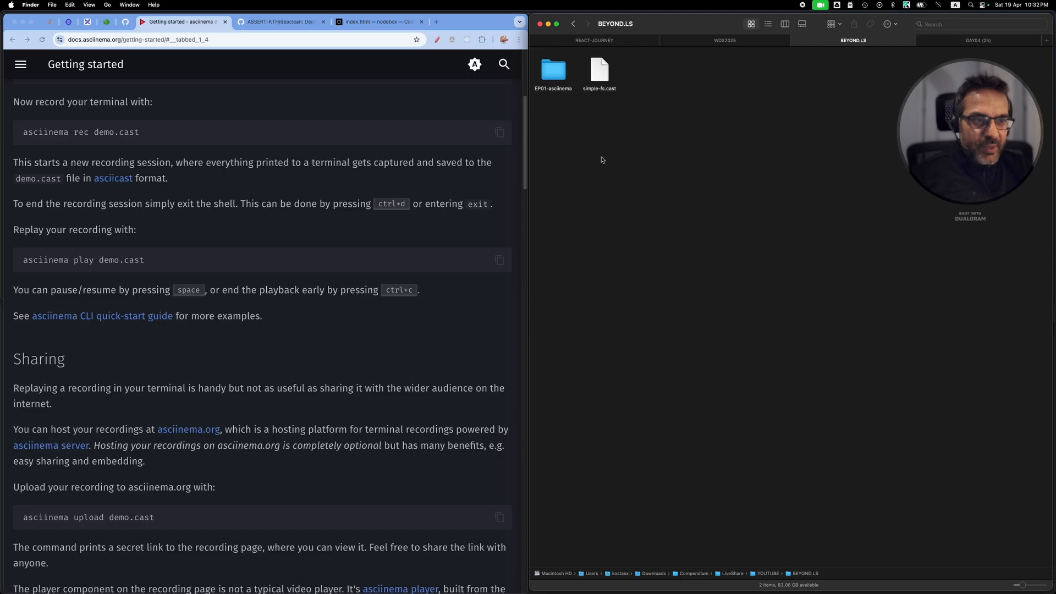
Scroll to the Sharing section on asciinema upload and auth, then switch applications
scroll(down, 3)
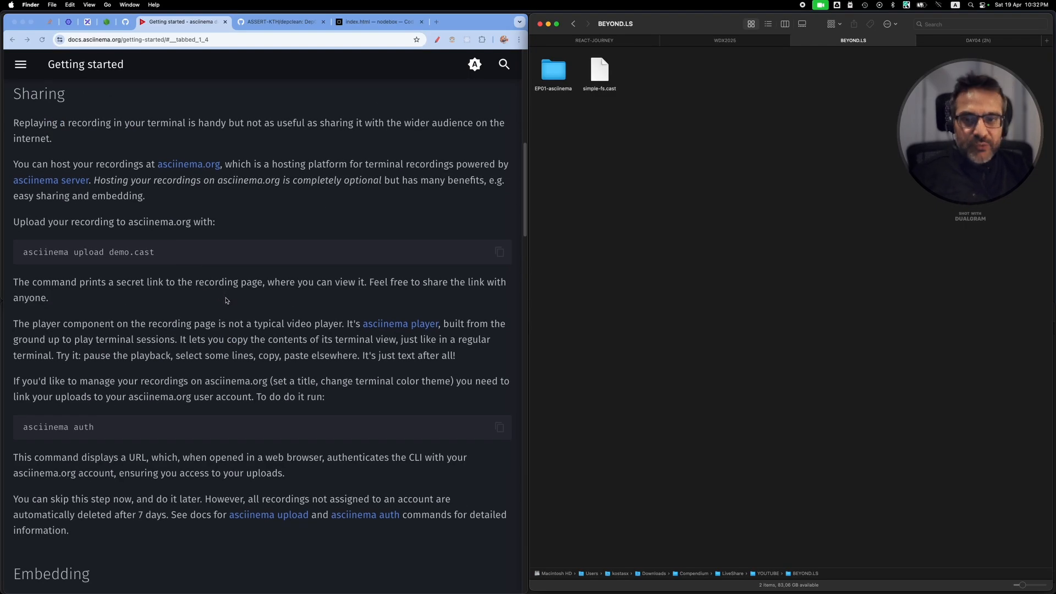
key(cmd+tab)
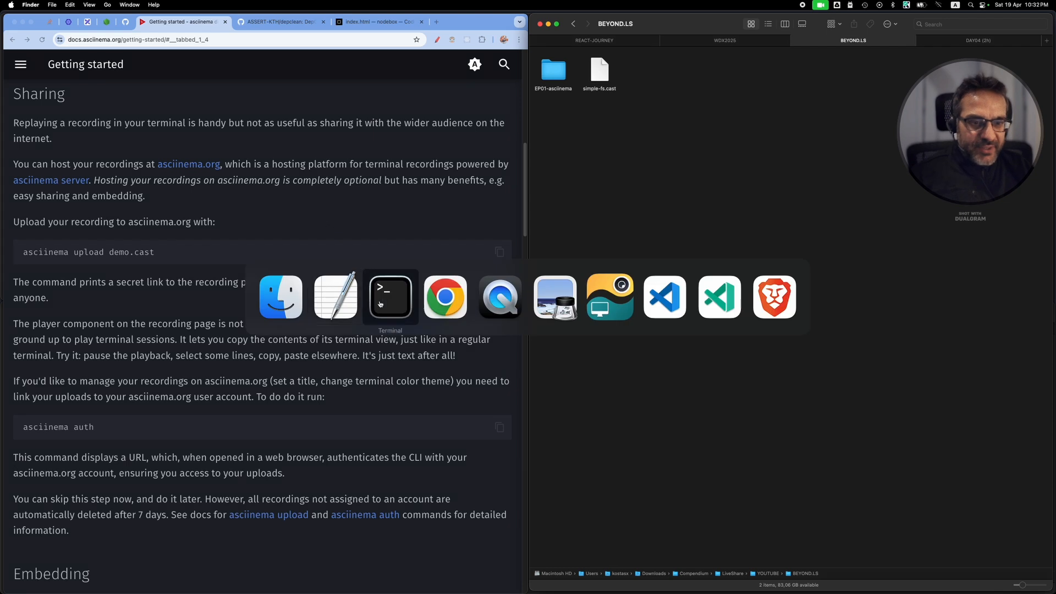
Run asciinema upload simple-fs.cast and select the returned recording URL
click(390, 296)
text(ascii)
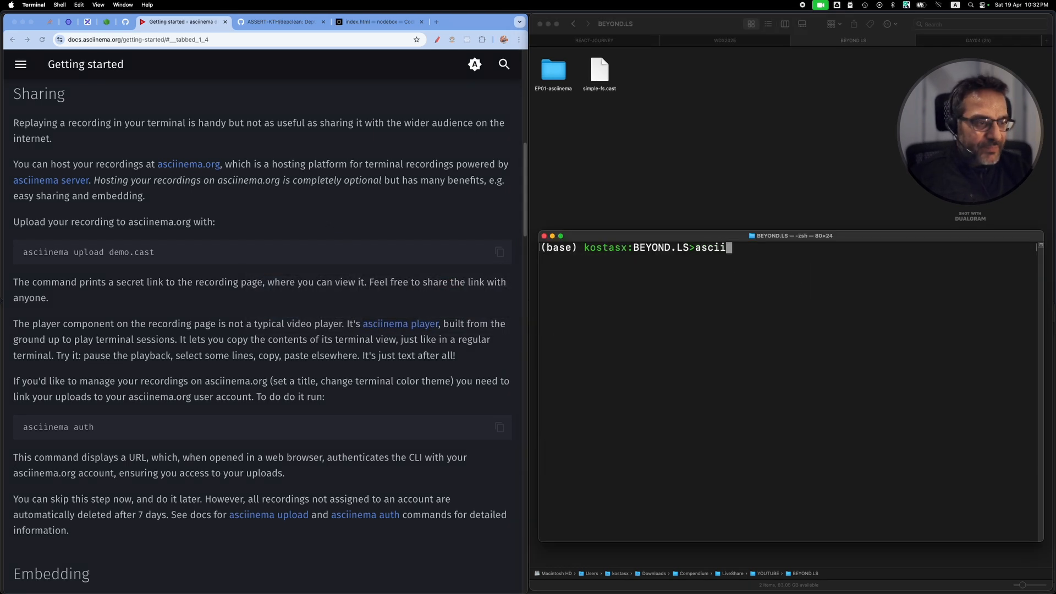
text(nema)
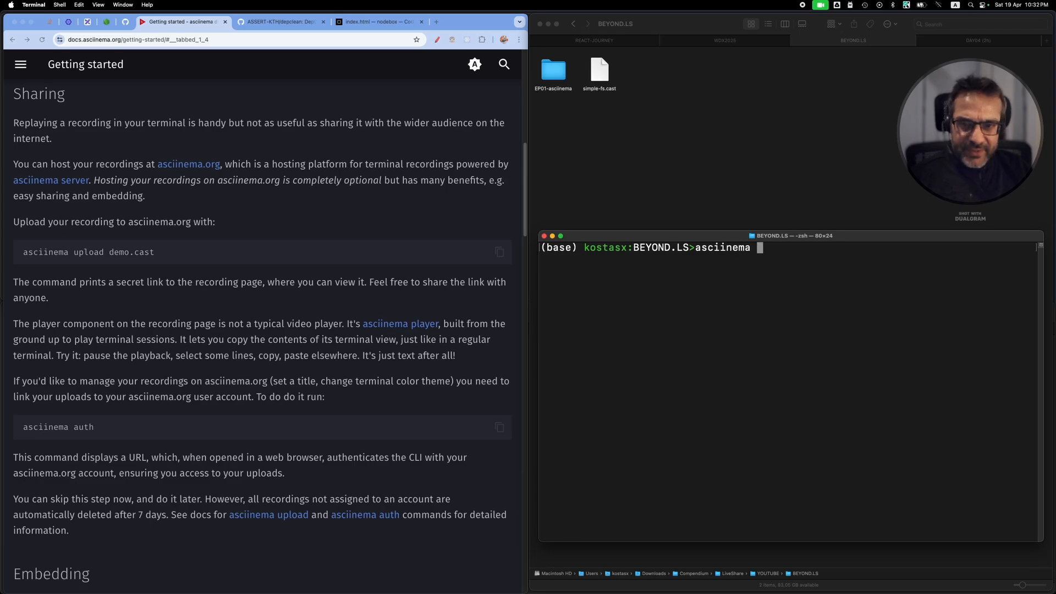
text(upload)
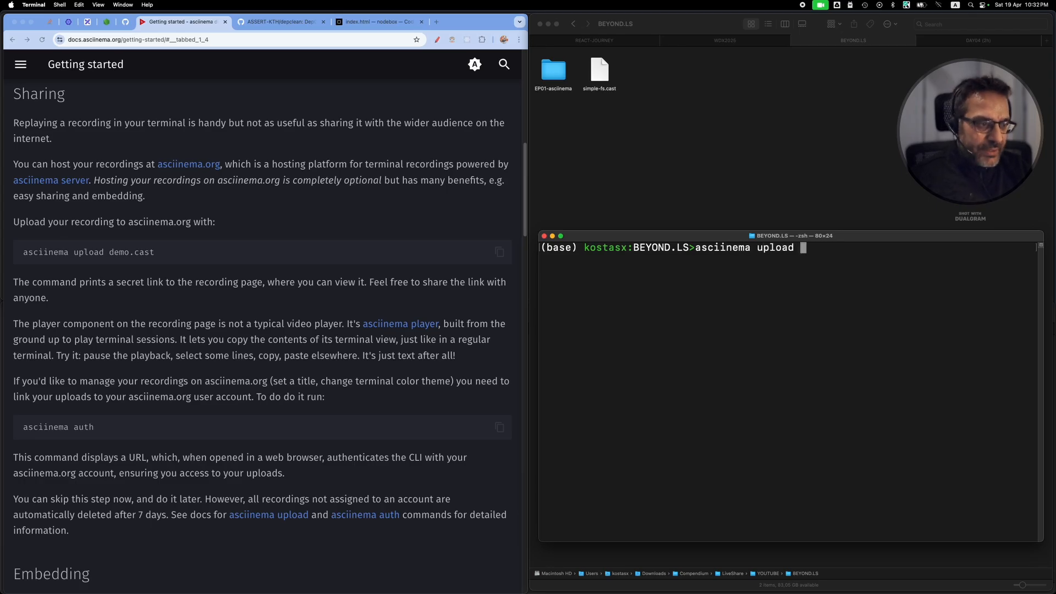
text(simple-fs.cast)
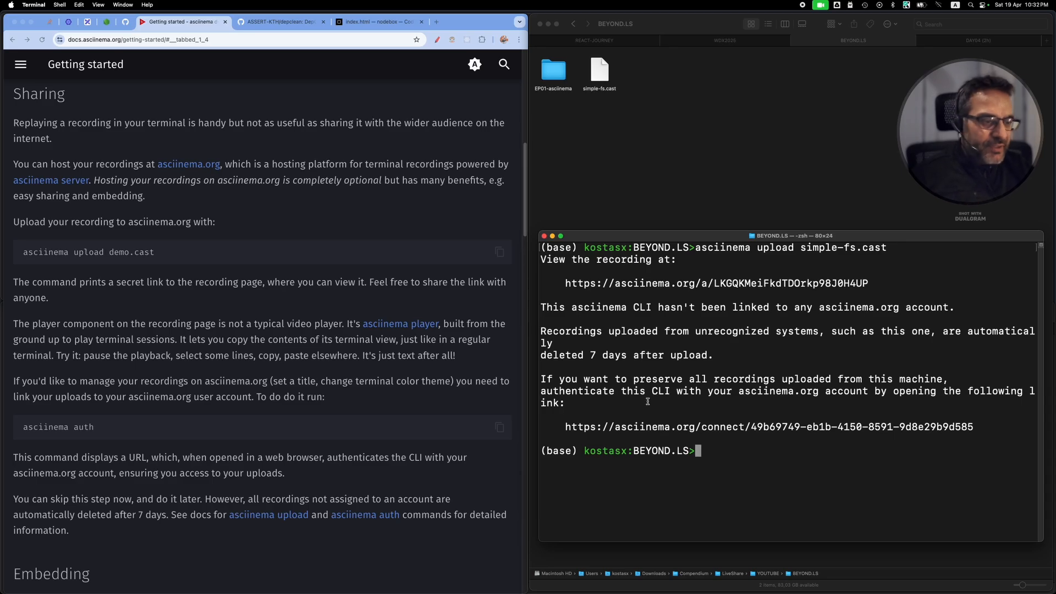
drag(744, 283, 868, 282)
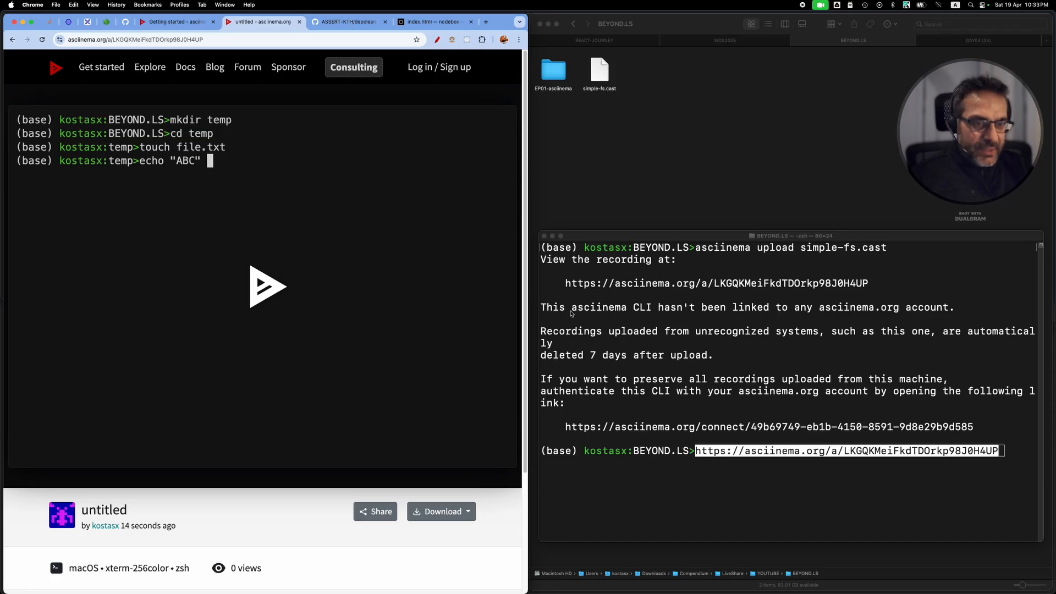
Play the uploaded recording on asciinema.org and reveal its Share link and embed snippets
click(267, 286)
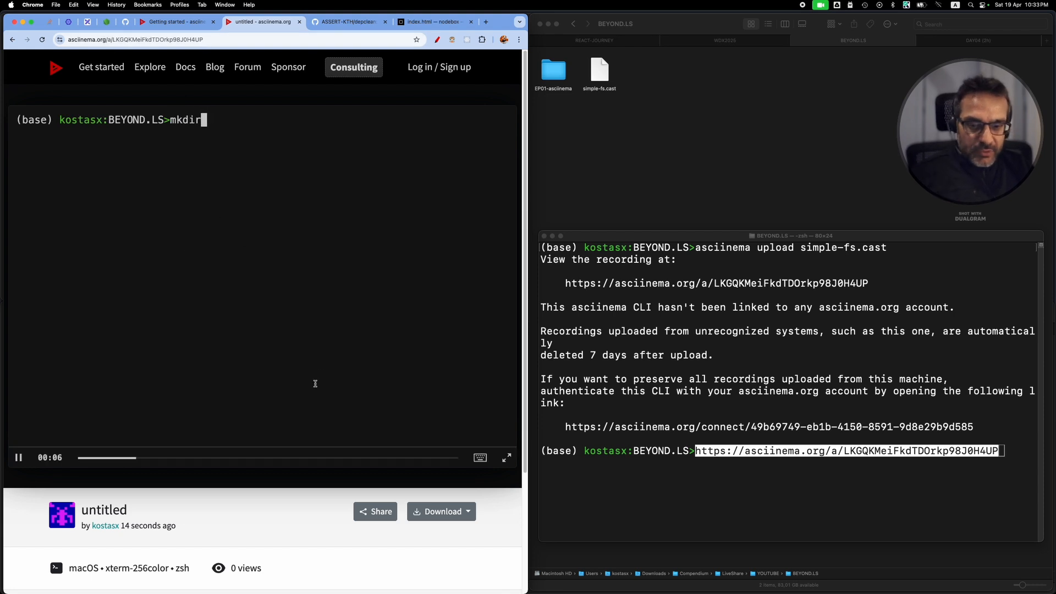
text(temp)
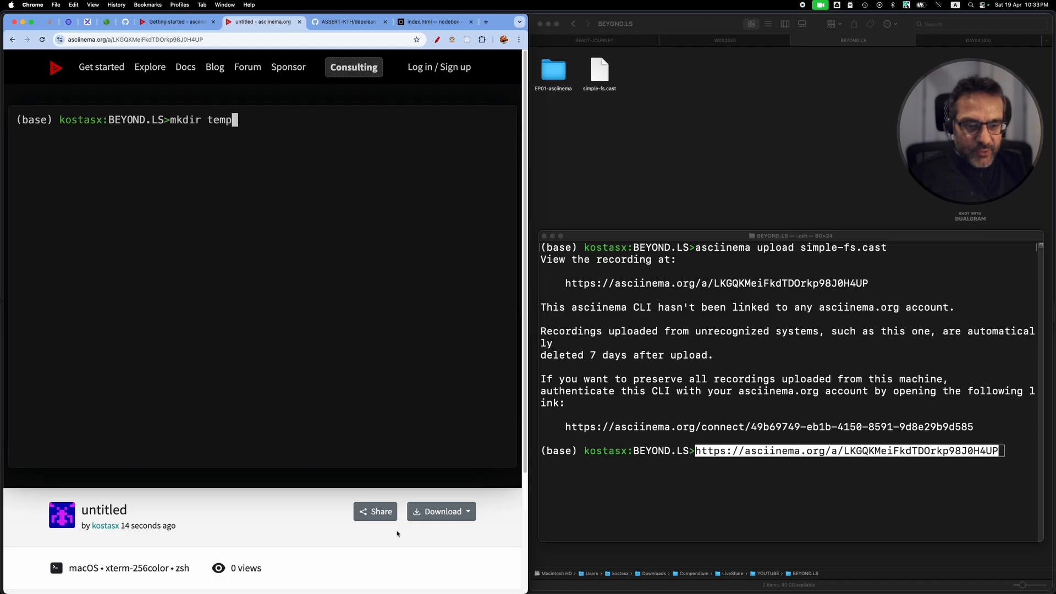
click(375, 511)
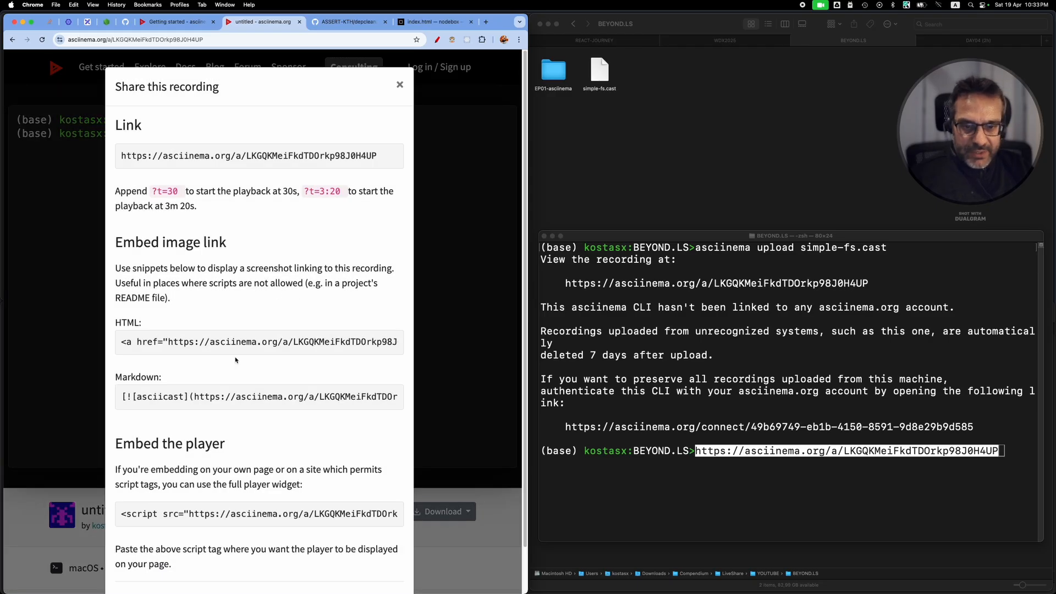
scroll(down, 3)
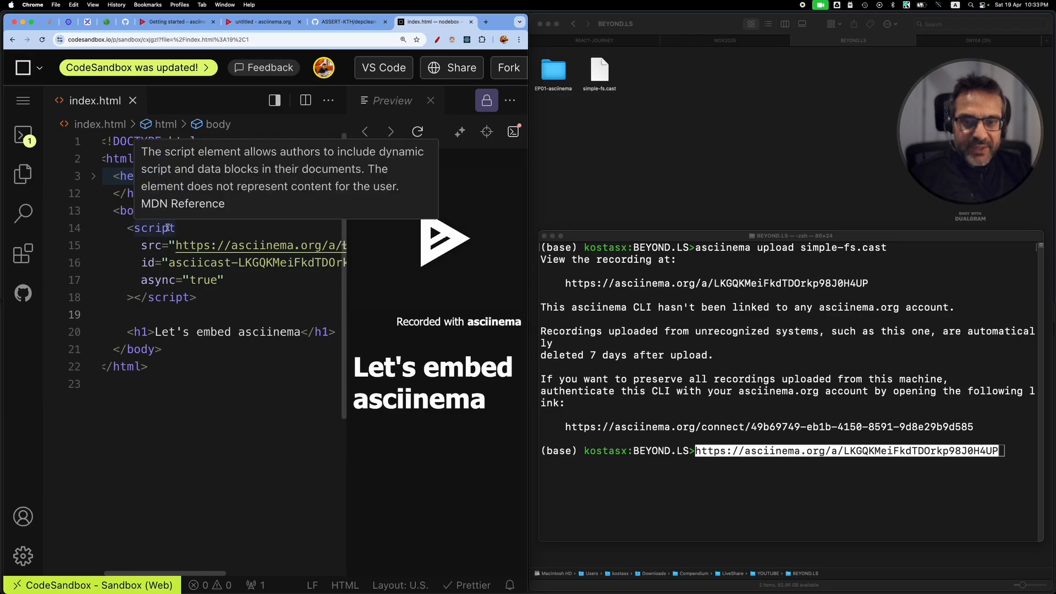
mouse_move(348, 285)
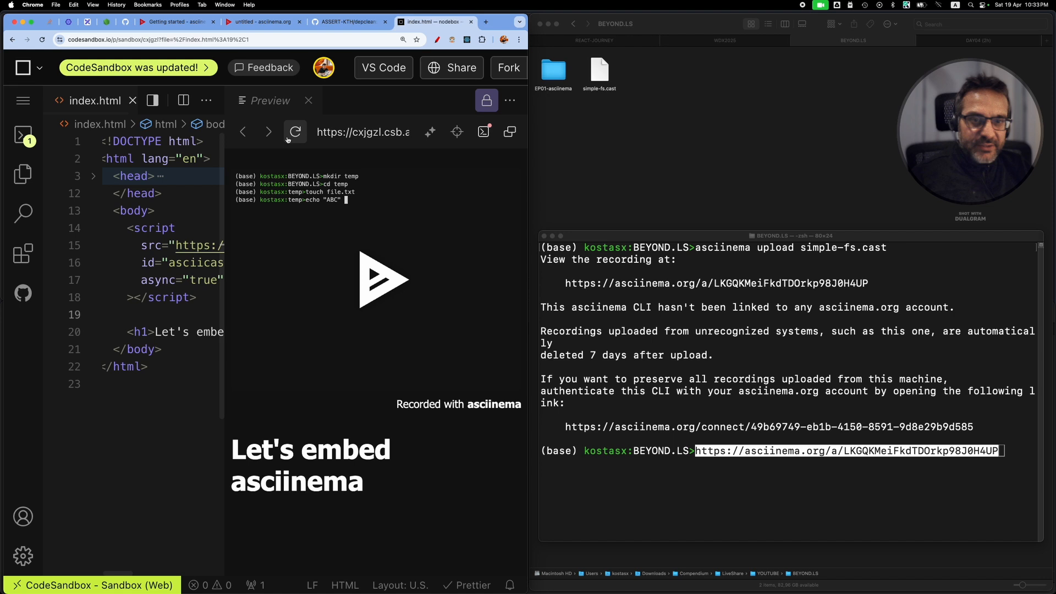
mouse_move(295, 131)
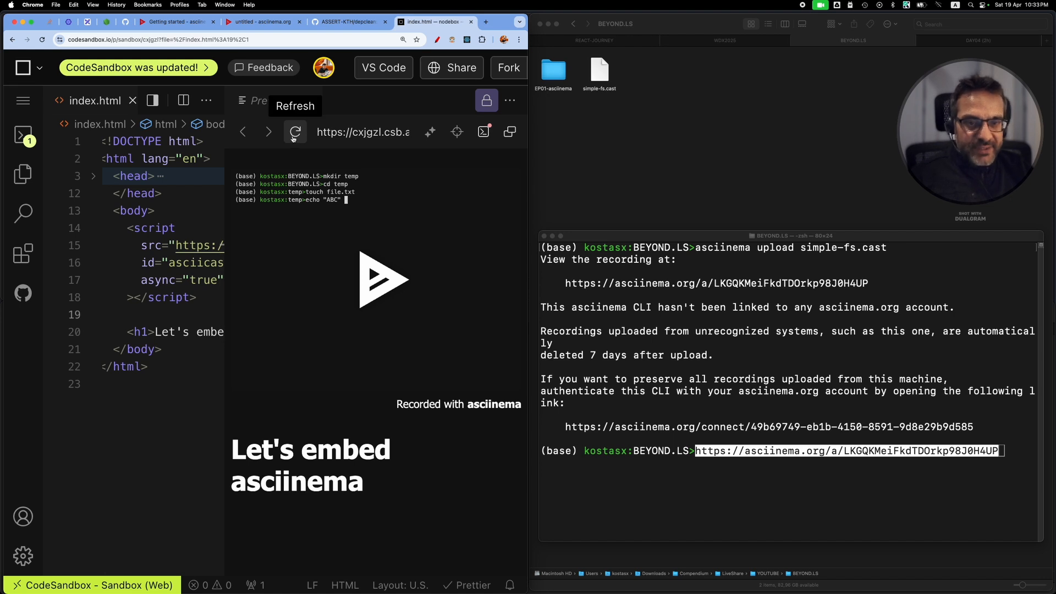
Refresh the CodeSandbox preview so the embedded player replays the mkdir temp commands
click(295, 131)
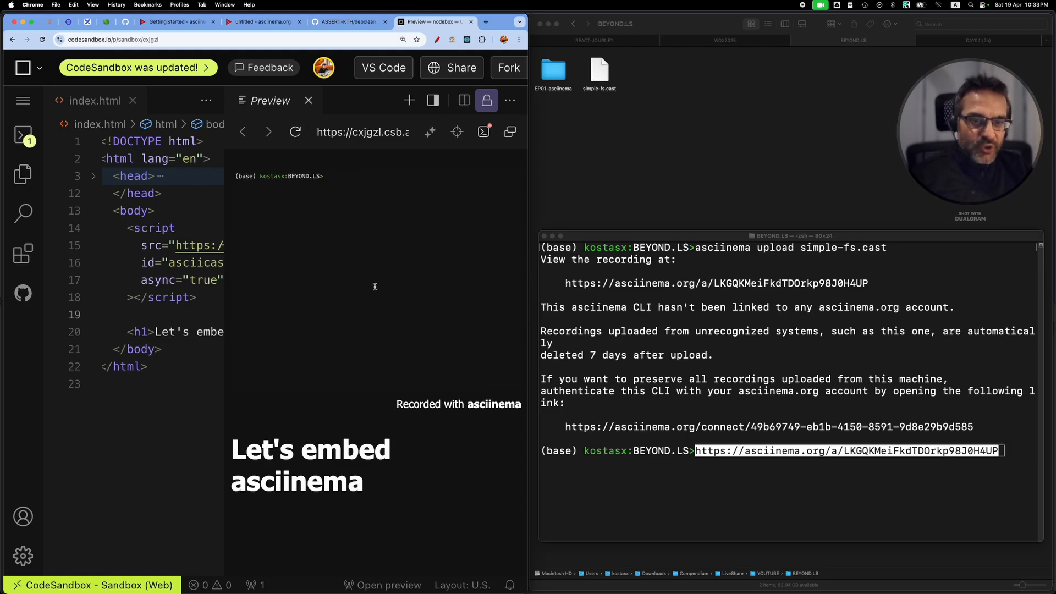
text(mkdit)
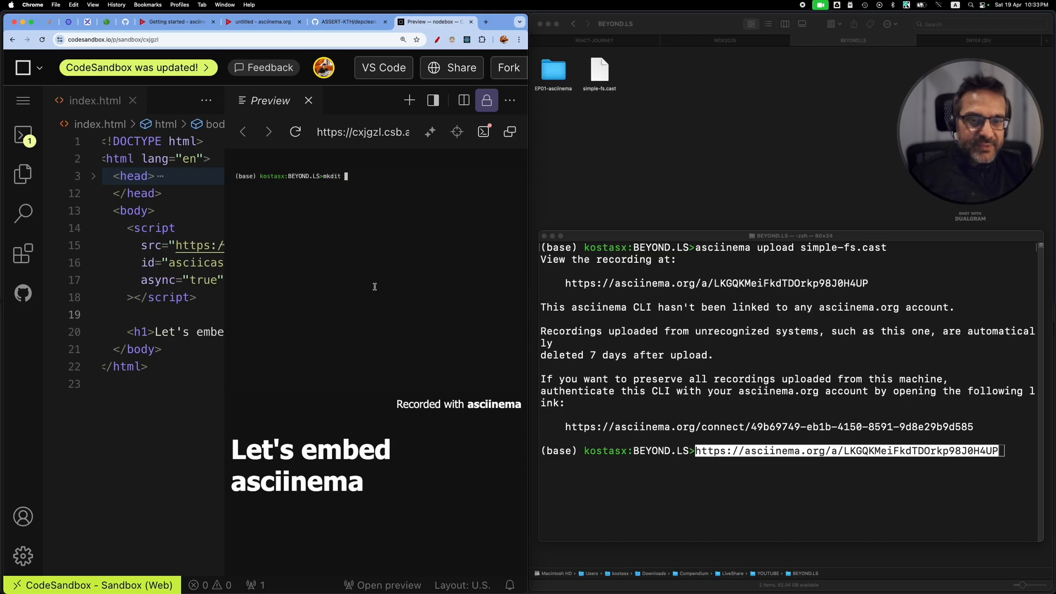
text(temp)
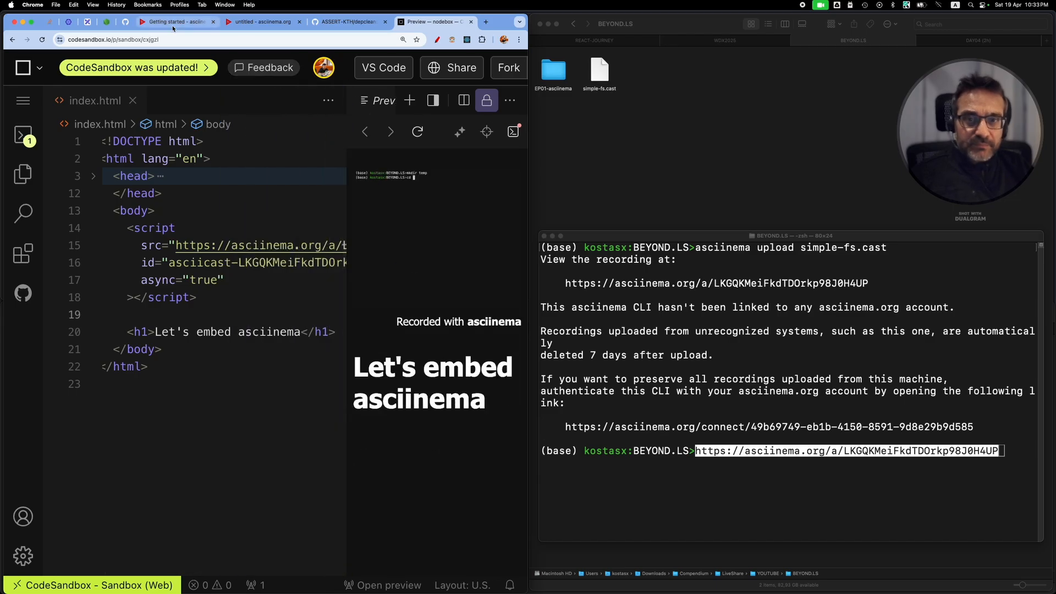
Return to the Getting started tab and scroll to Generating a GIF and Next steps
click(177, 21)
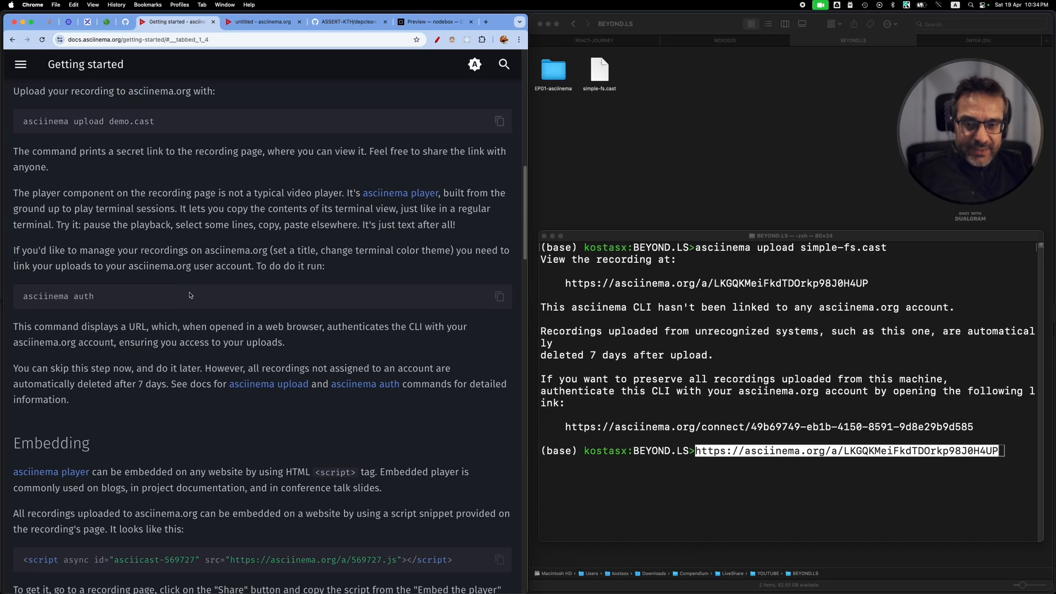
scroll(down, 3)
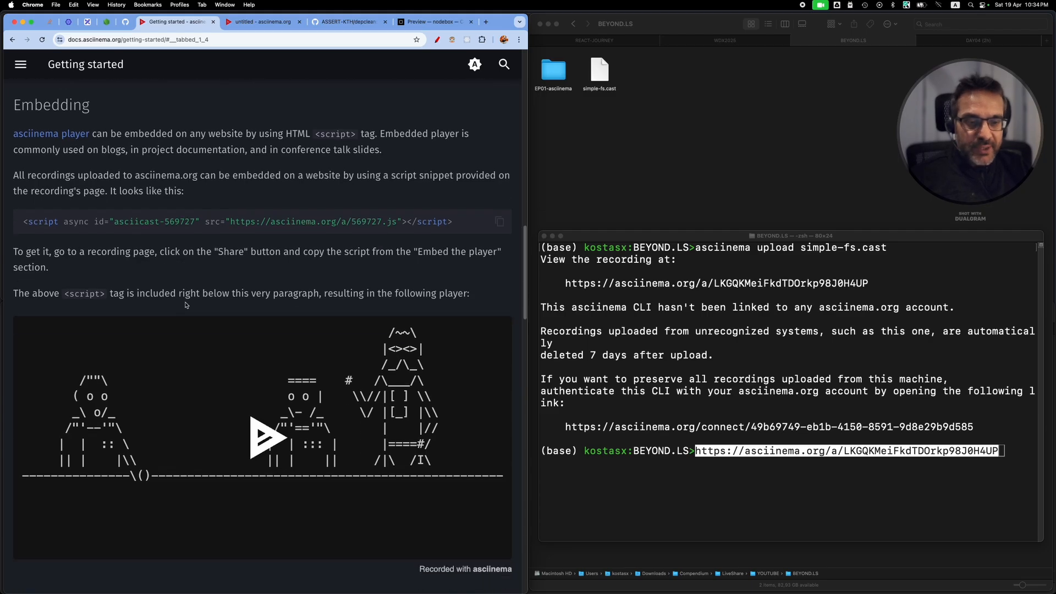
scroll(down, 3)
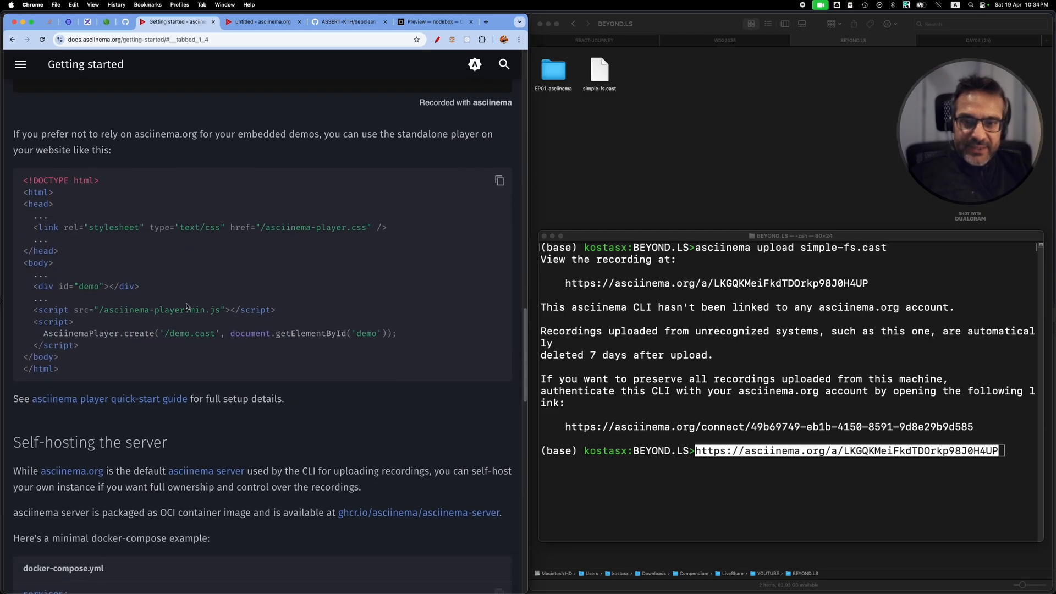
scroll(down, 3)
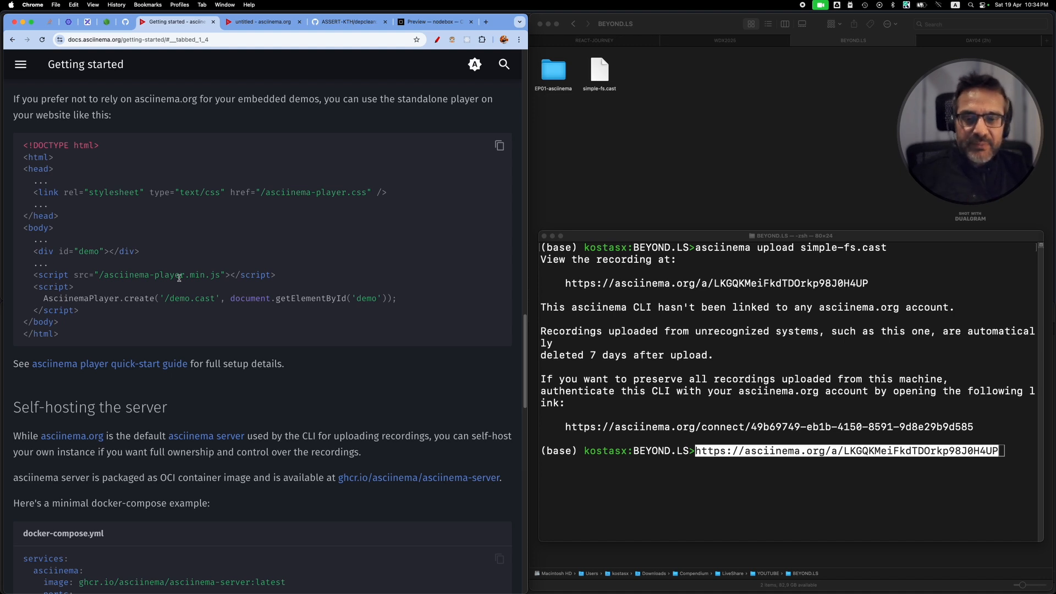
mouse_move(196, 263)
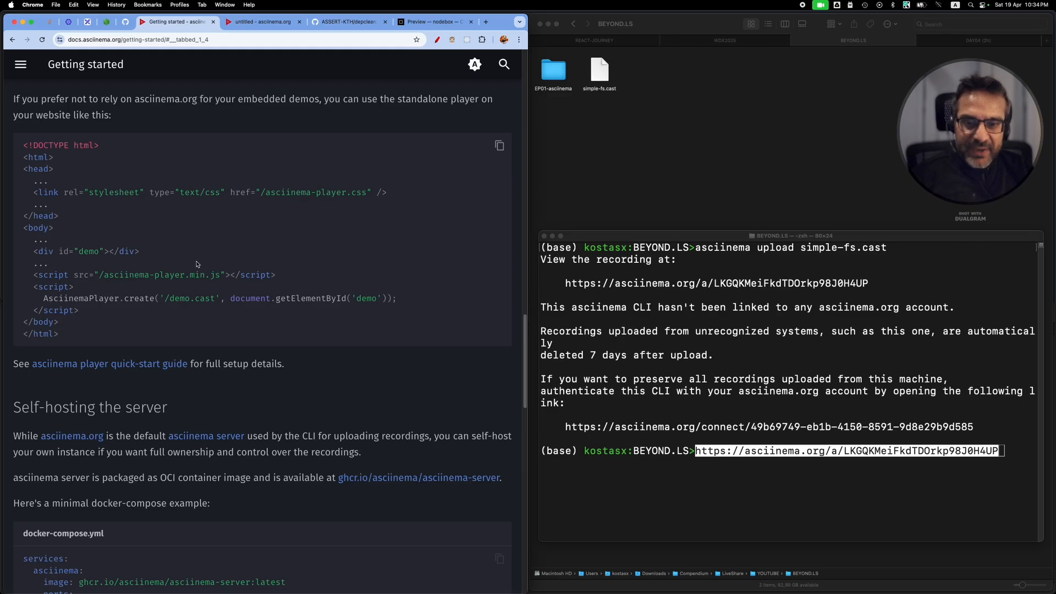
scroll(down, 3)
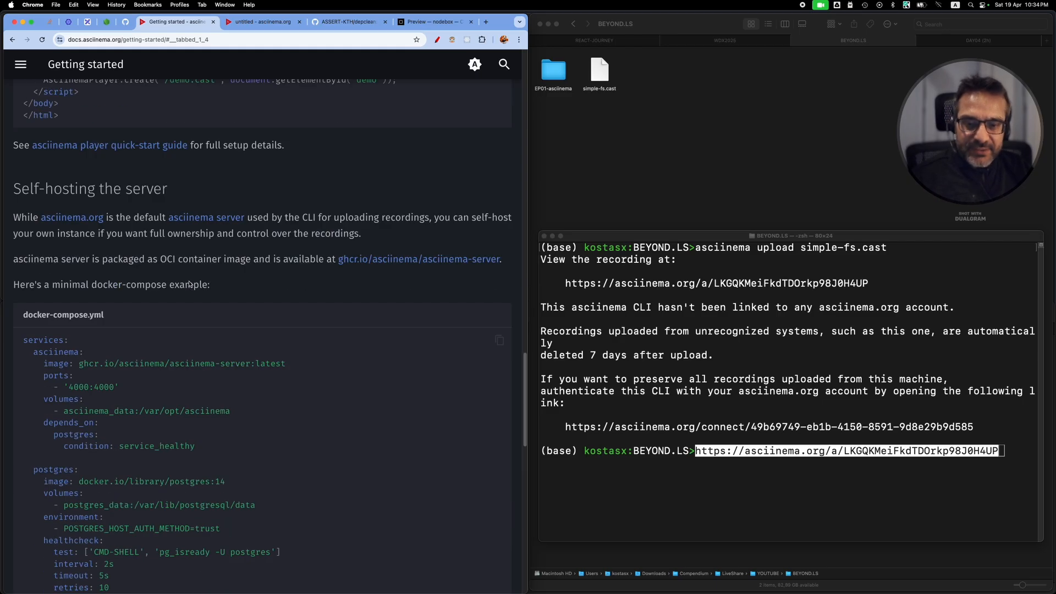
scroll(down, 3)
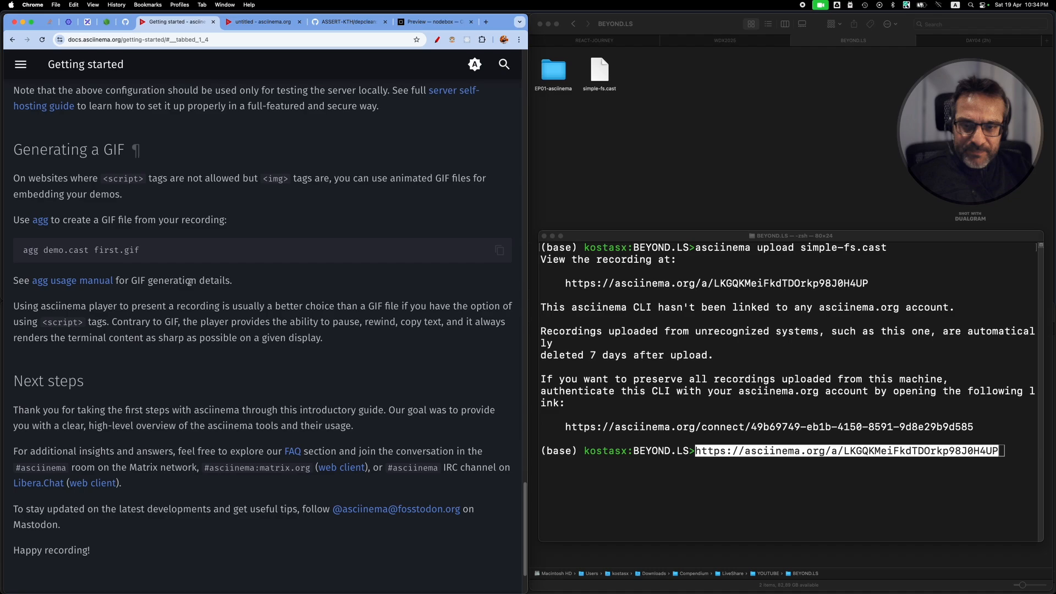
scroll(down, 3)
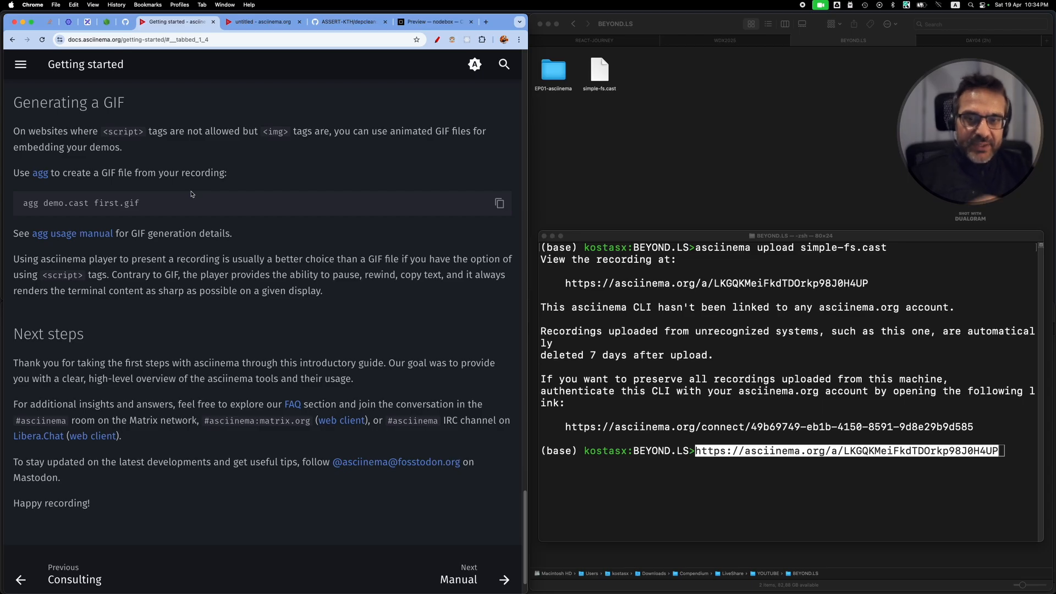
mouse_move(39, 173)
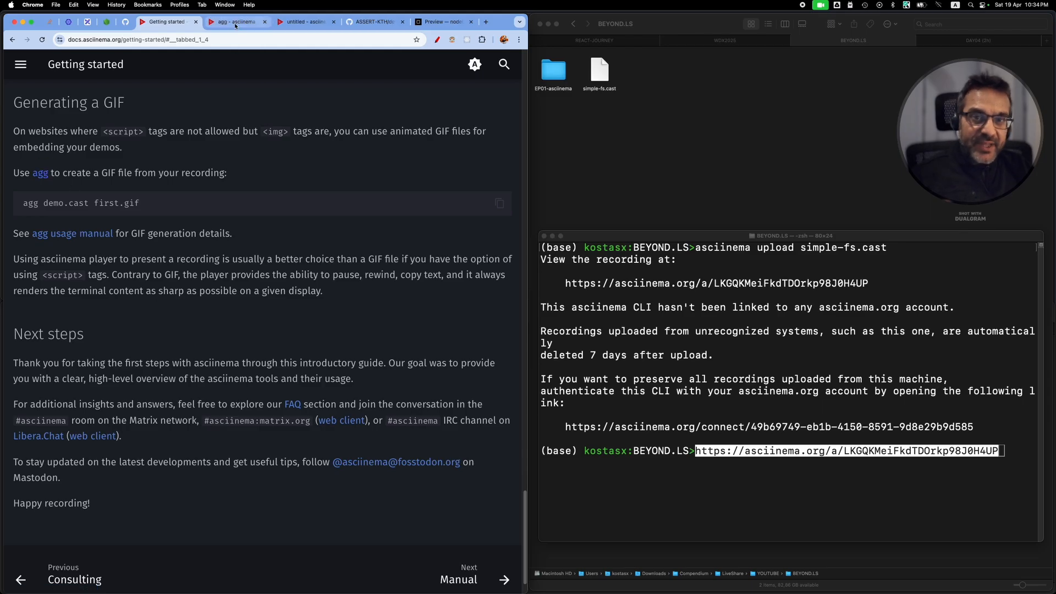
Open the agg GitHub repository from its manual and scroll to the Building section
click(236, 22)
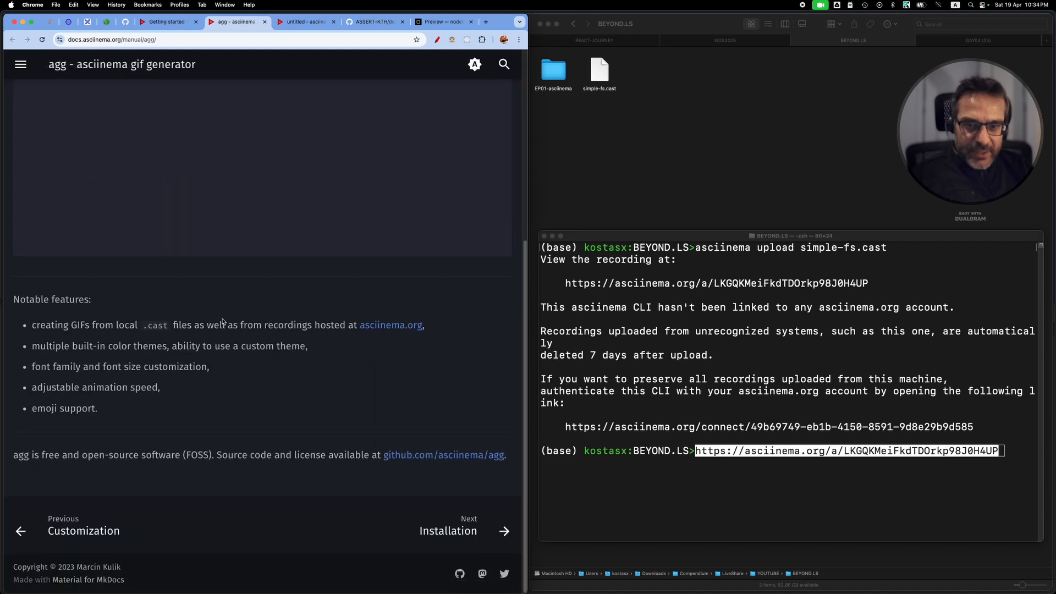
click(443, 455)
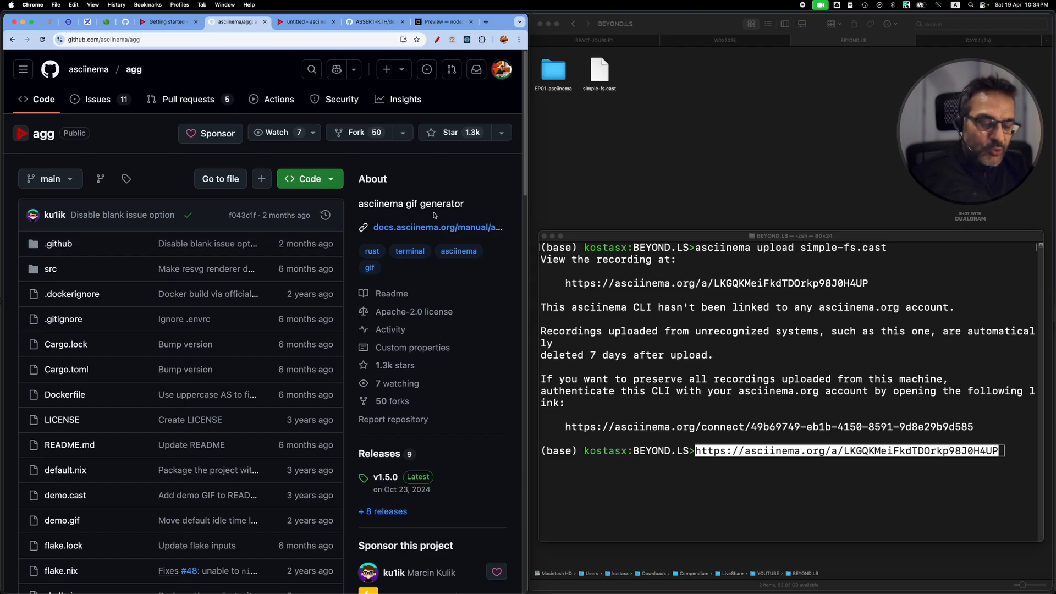
scroll(down, 3)
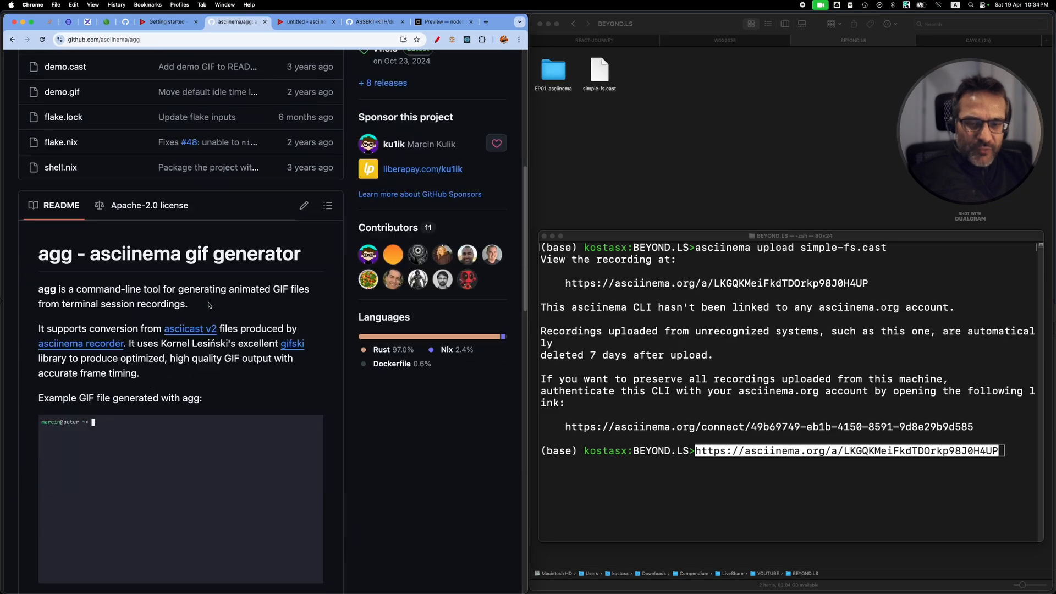
scroll(down, 3)
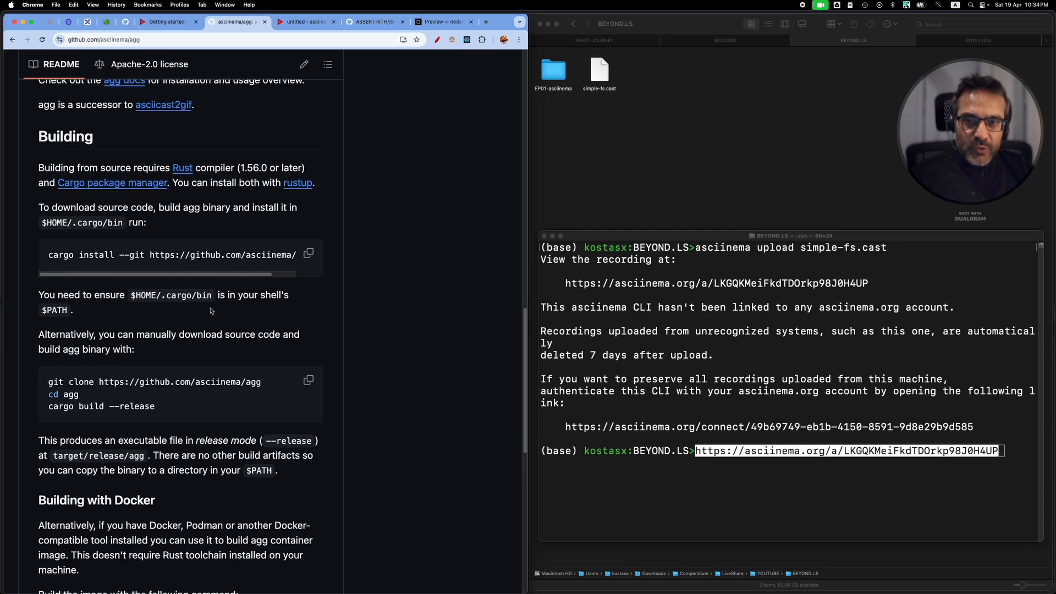
scroll(down, 3)
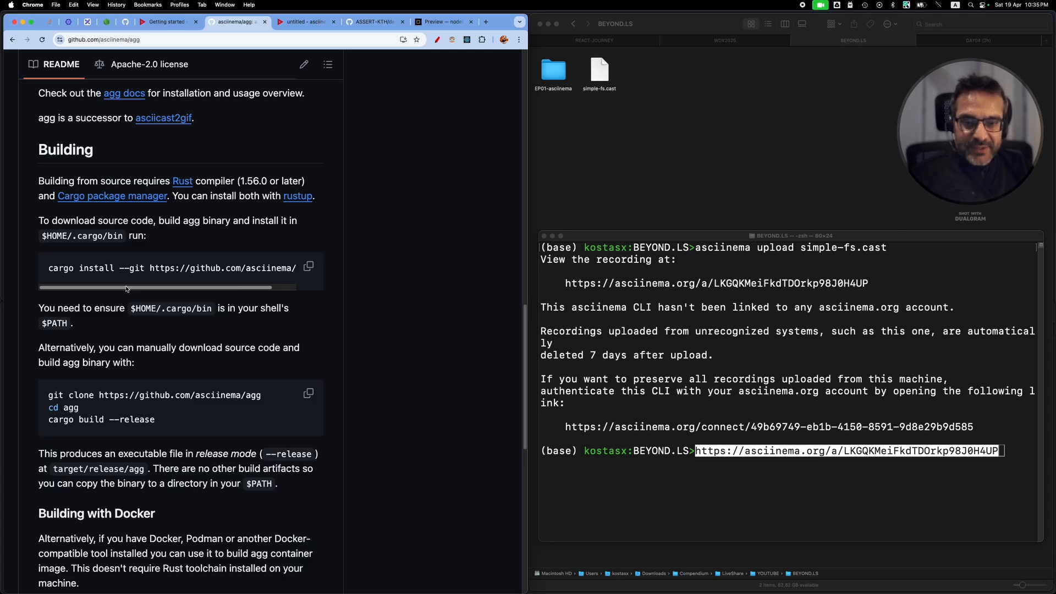
click(309, 267)
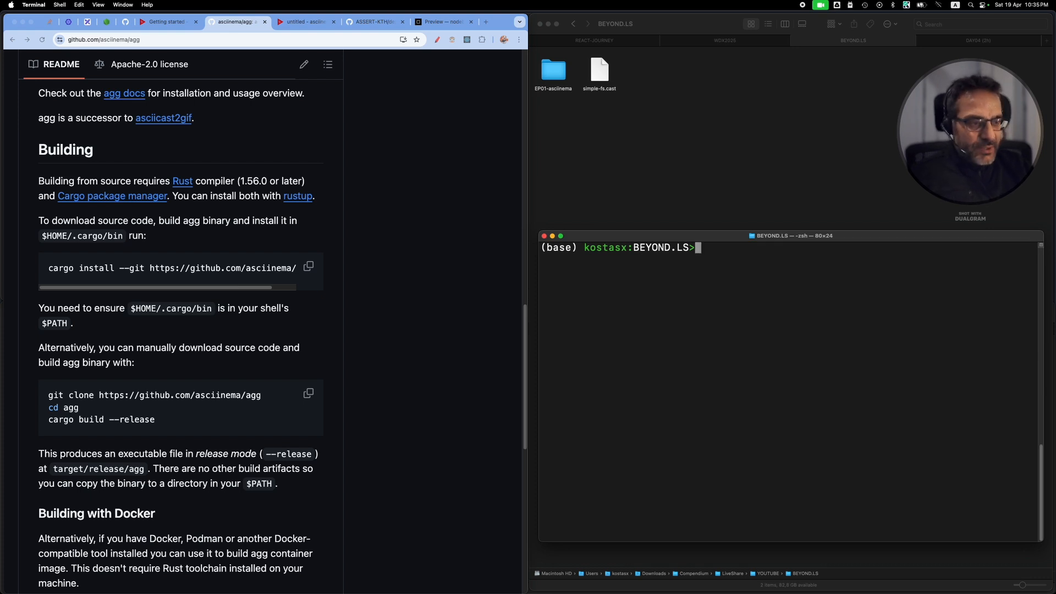
Check agg --version (1.5.0), then run agg simple-fs.cast fs.gif using the docs' GIF section
text(agg --version)
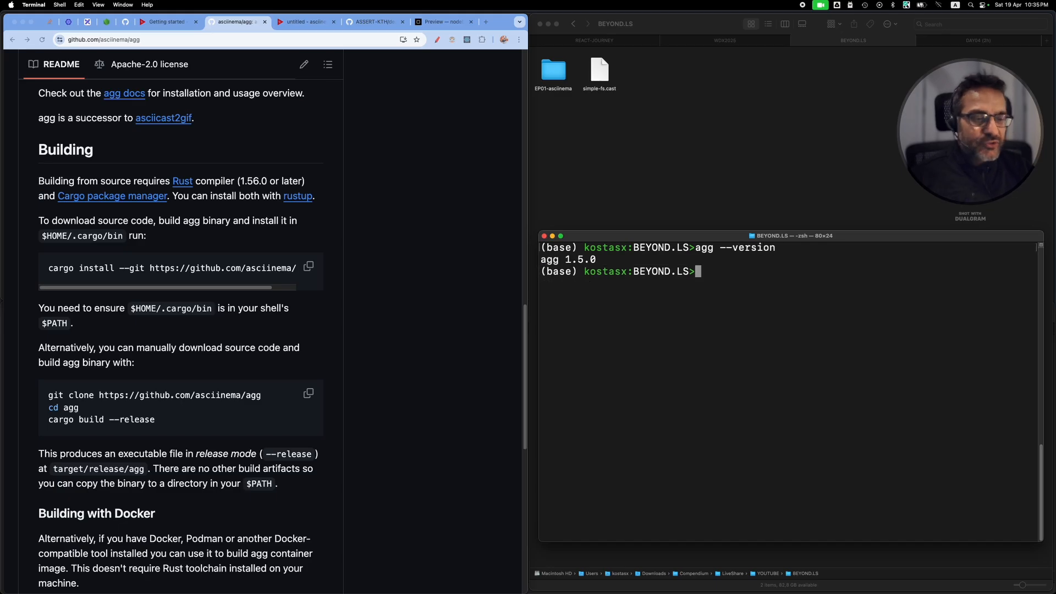
text(a)
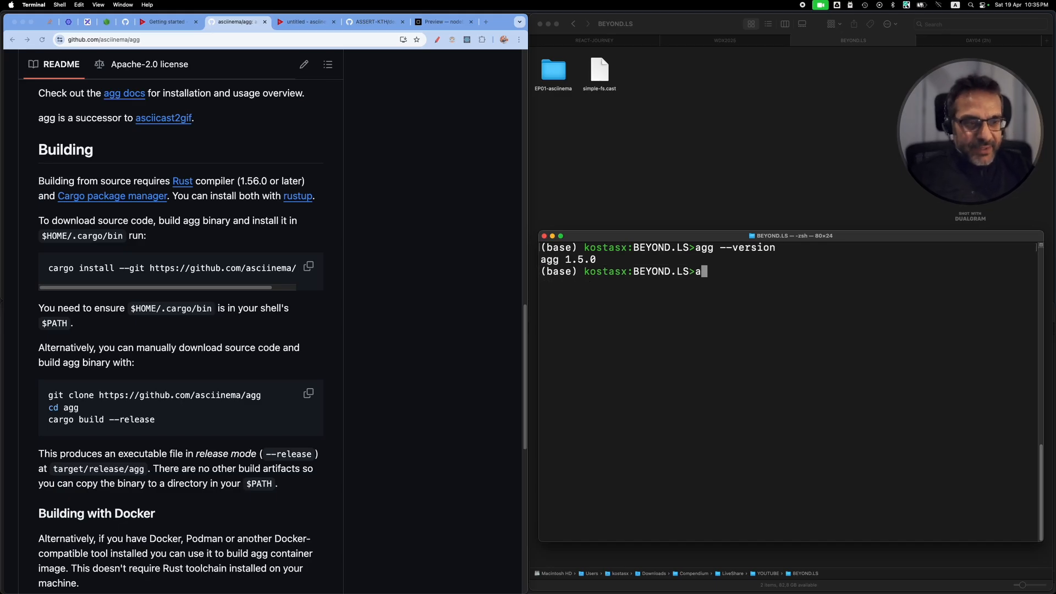
text(gg)
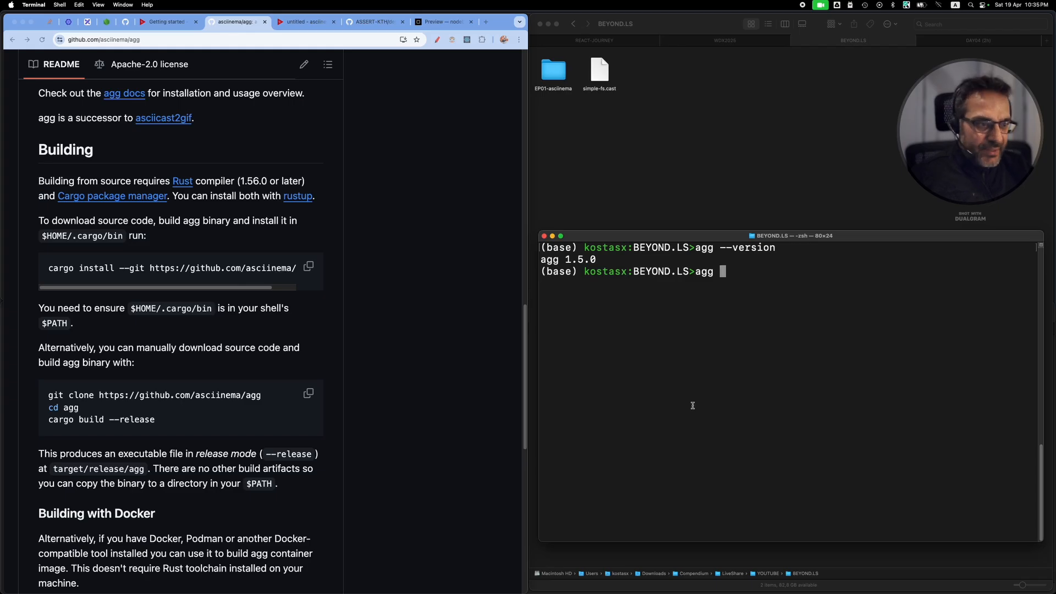
text(simple-fs.cast)
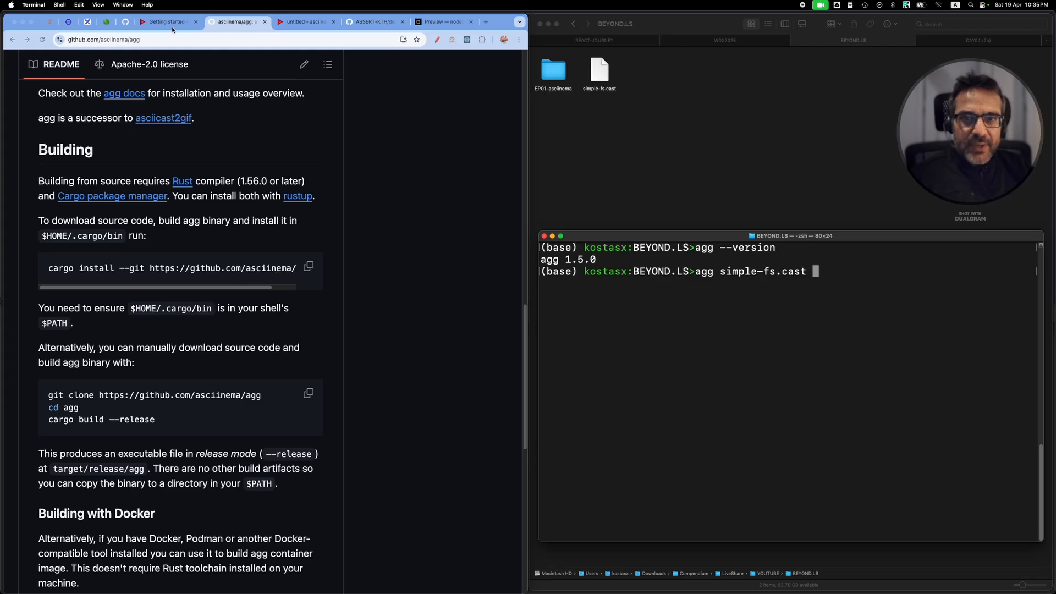
click(165, 21)
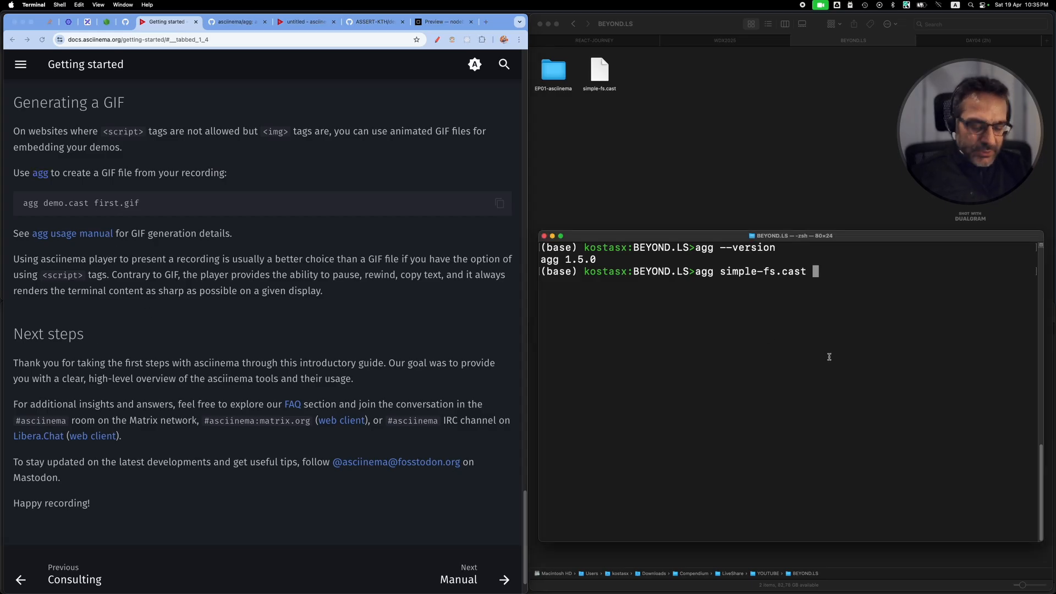
text(fs.gif)
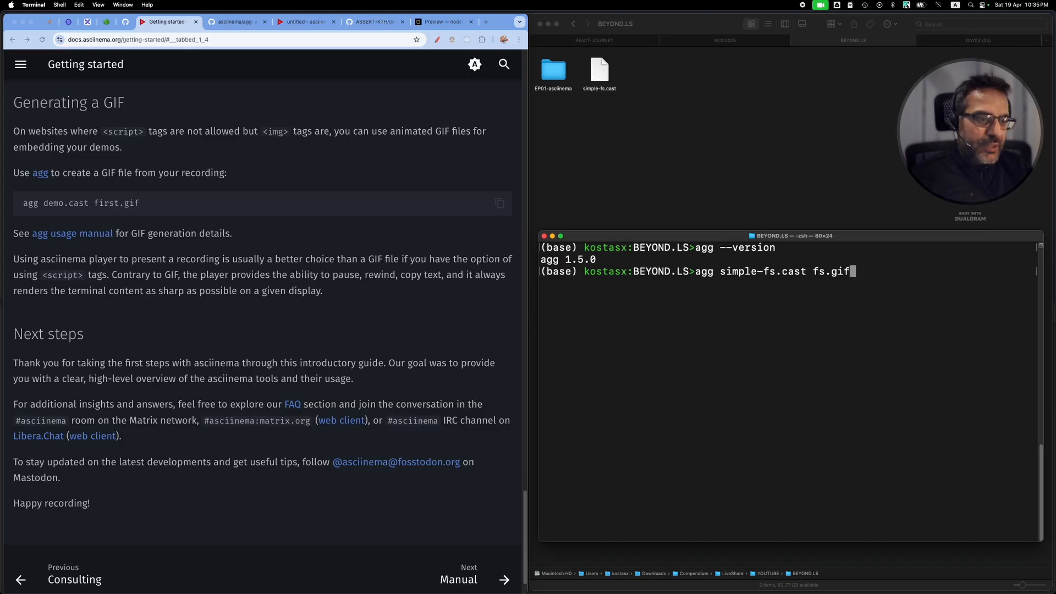
key(Return)
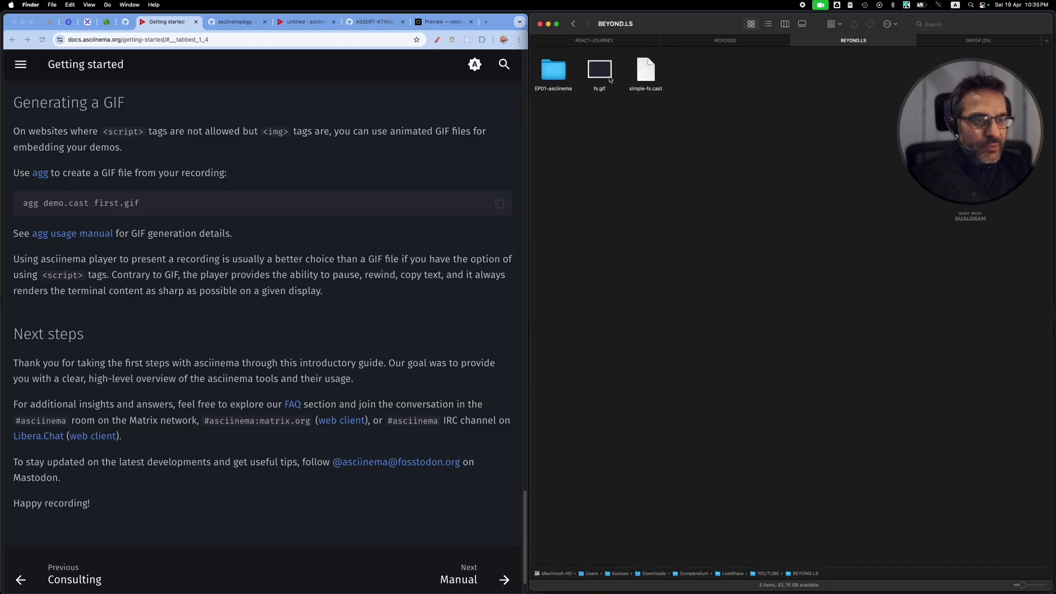
click(599, 69)
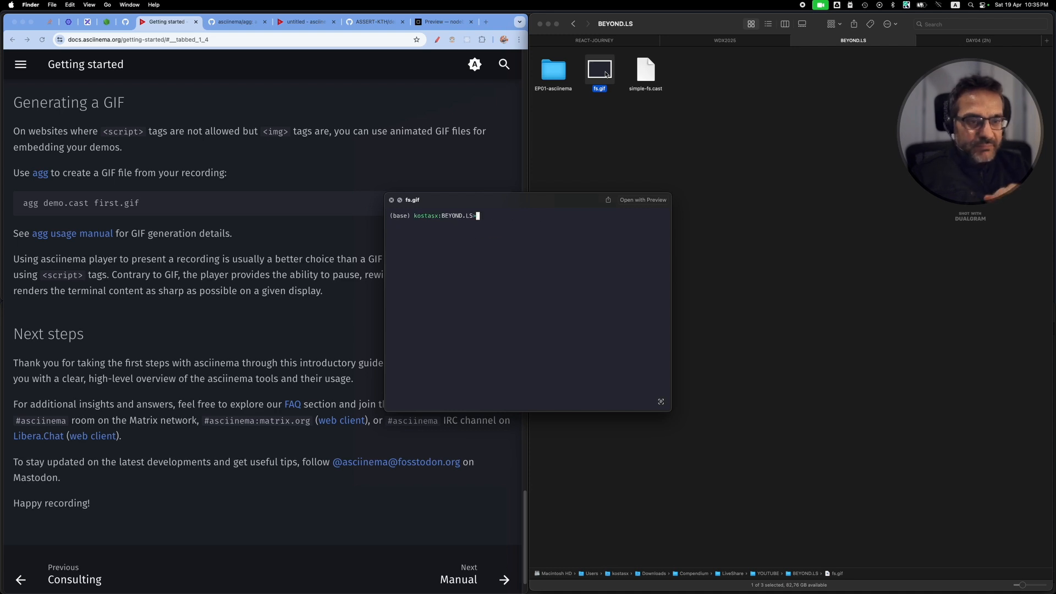
text(mkdir)
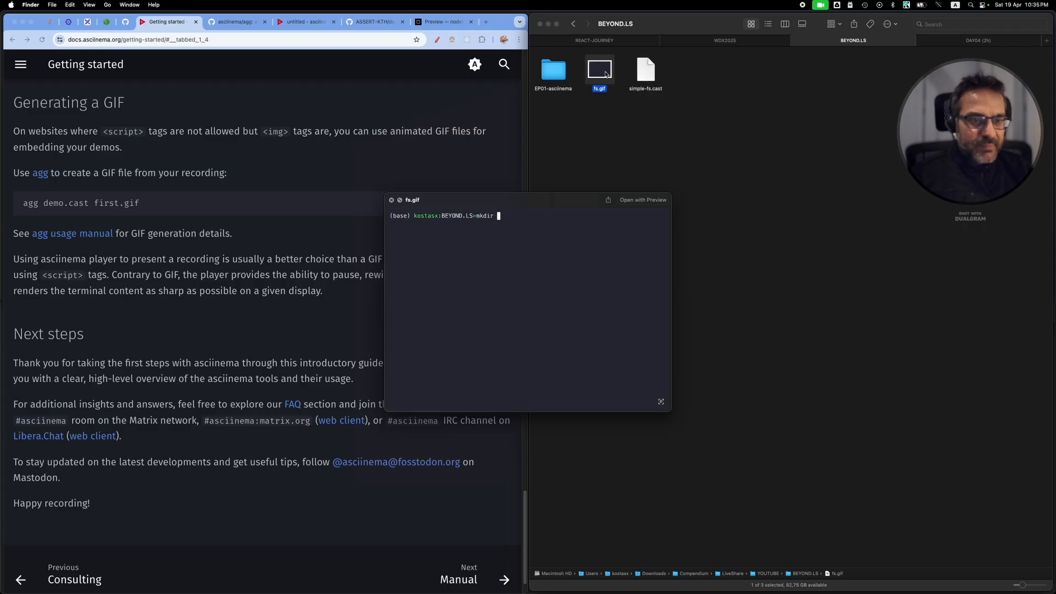
text(temp)
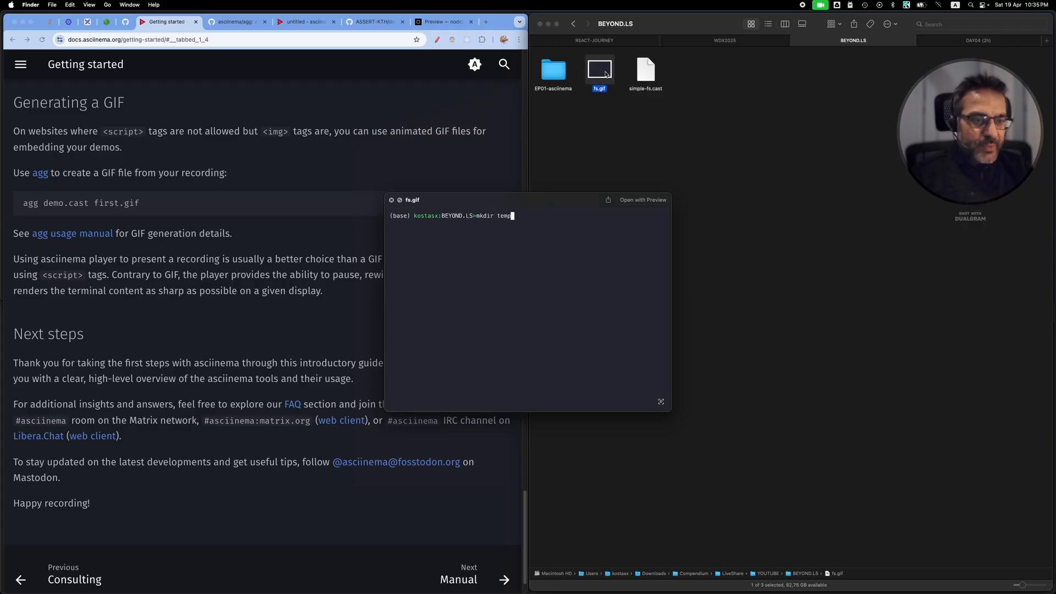
text(cd)
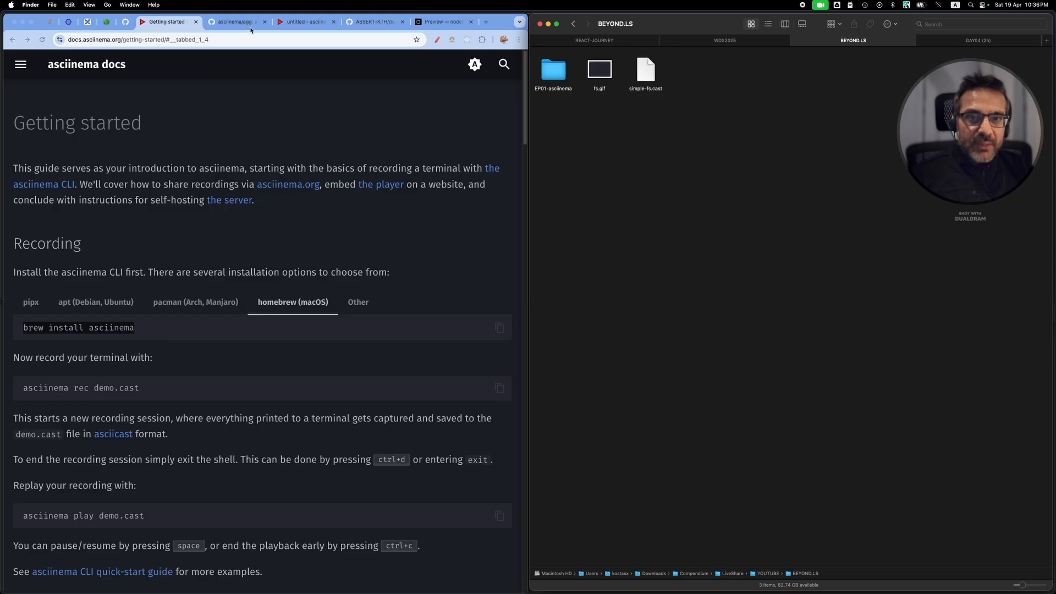
Revisit the asciinema/agg README tab, then switch to the ASSERT-KTH/depclean repository tab
click(236, 22)
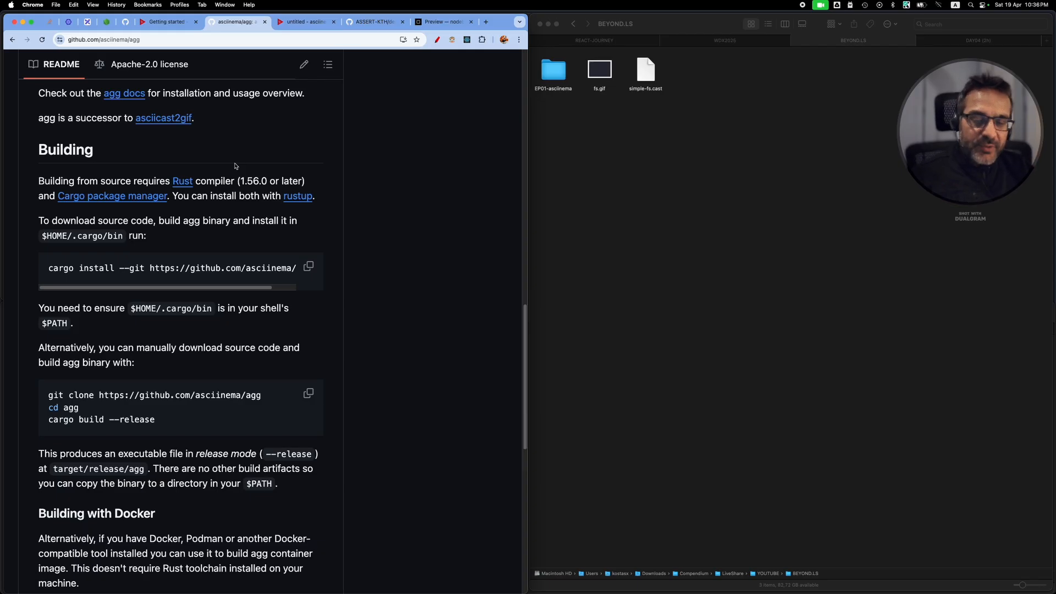
click(374, 22)
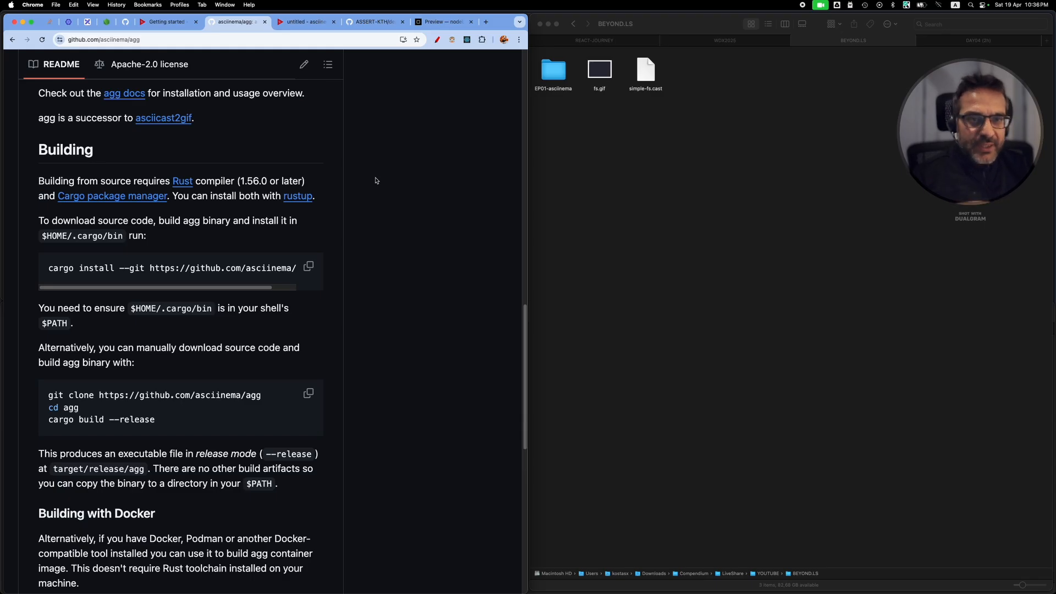
click(373, 21)
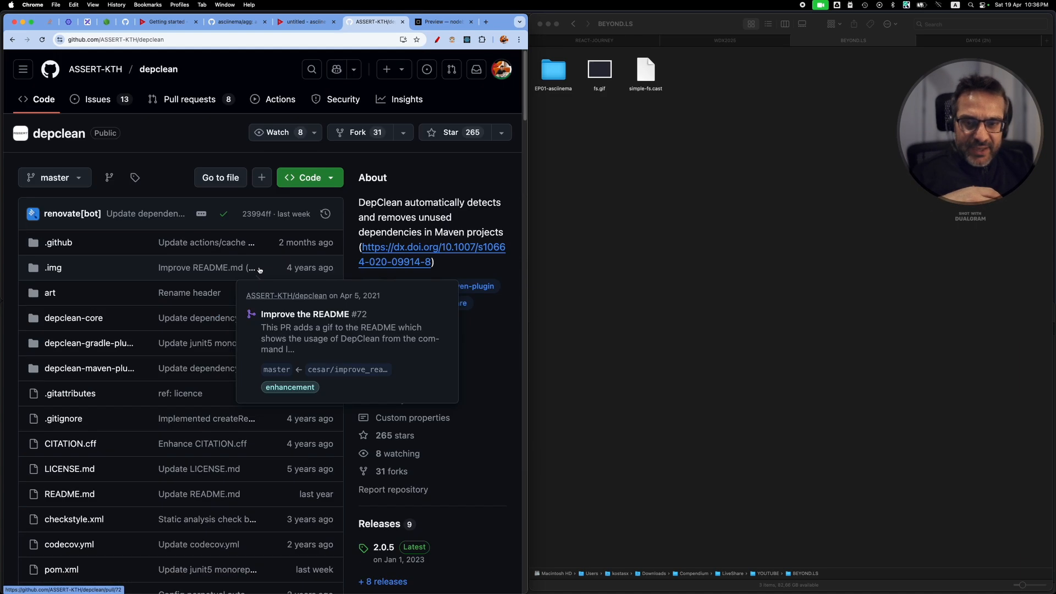
Scroll to the depclean README's demo.gif and open the image in its own tab
scroll(down, 3)
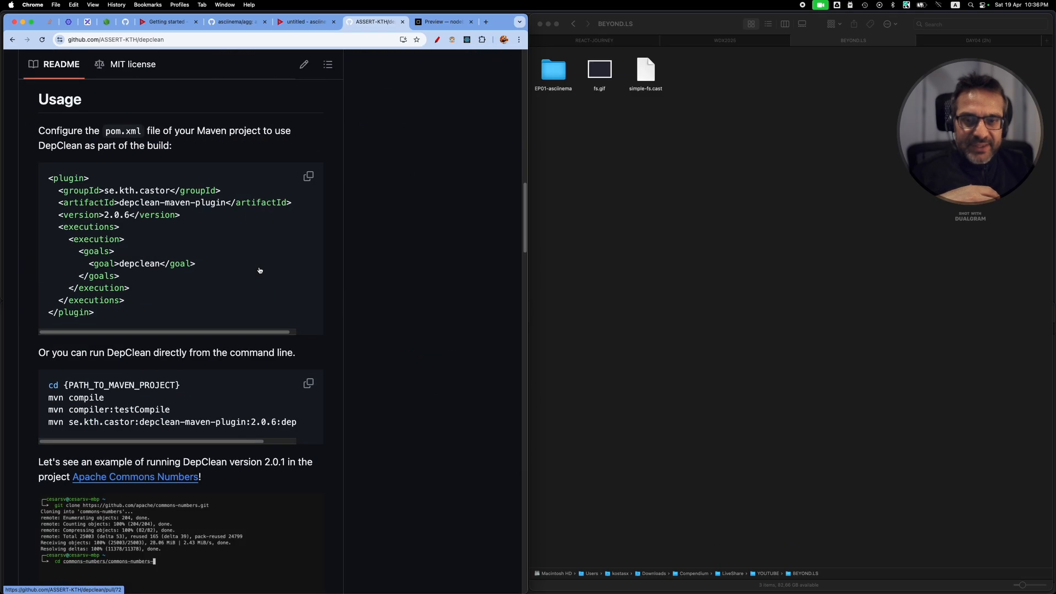
scroll(down, 3)
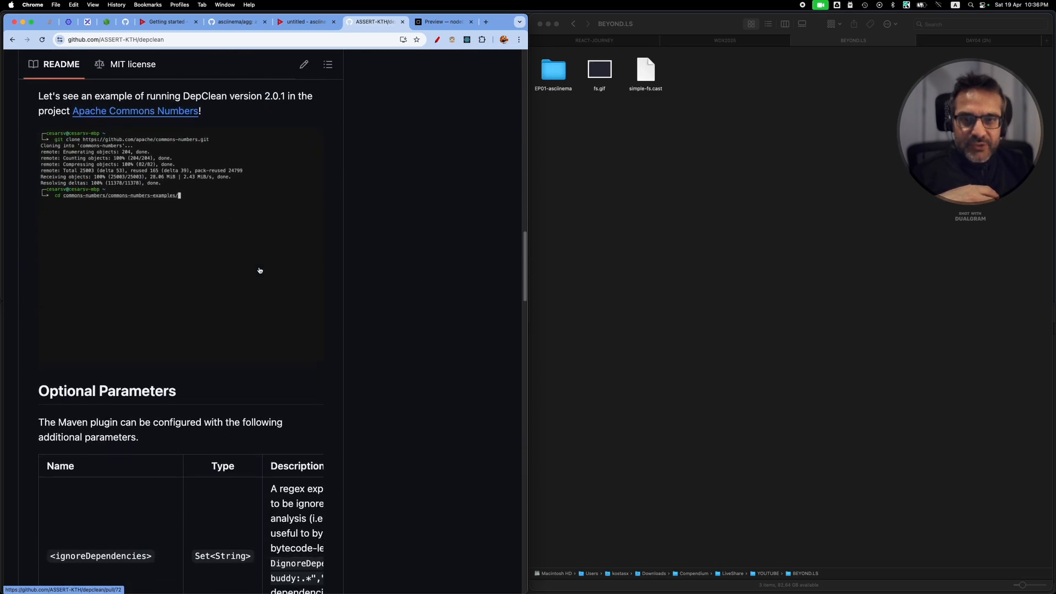
text(examples-jmh/)
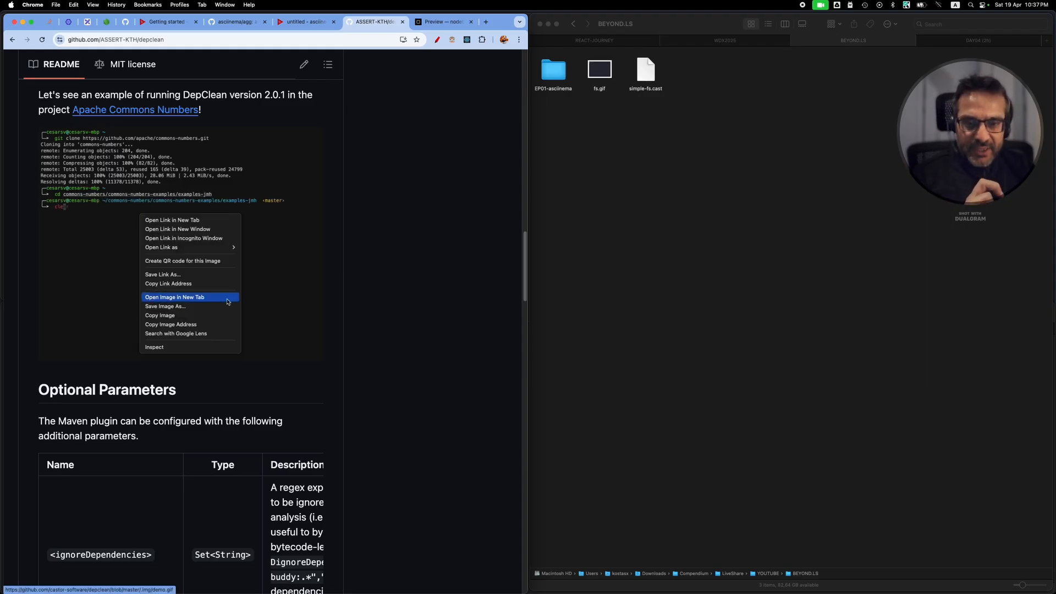
click(174, 297)
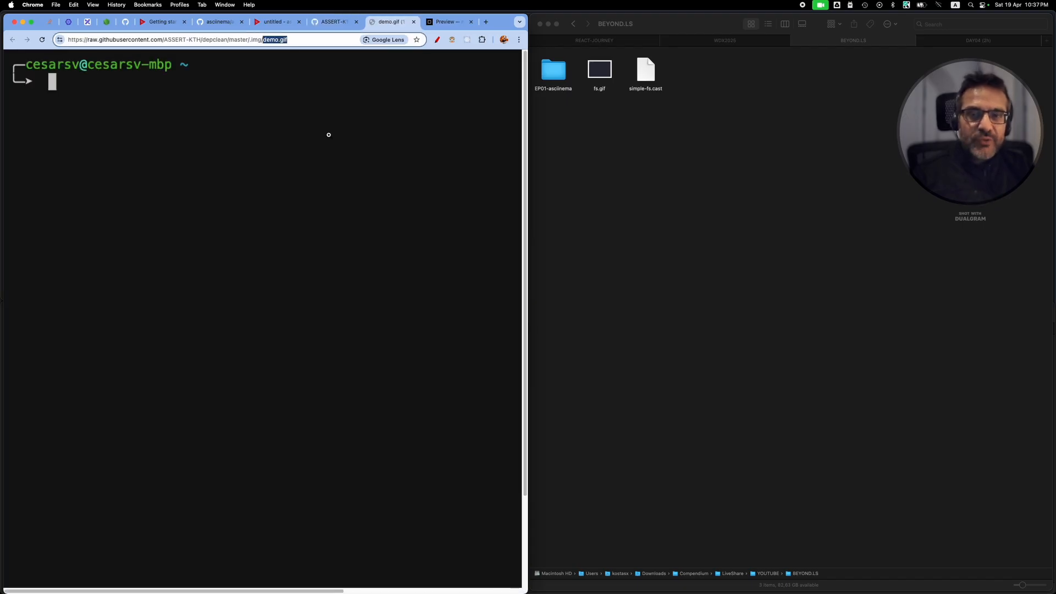
text(git clone https://github.com/apache/commons-numbers.git)
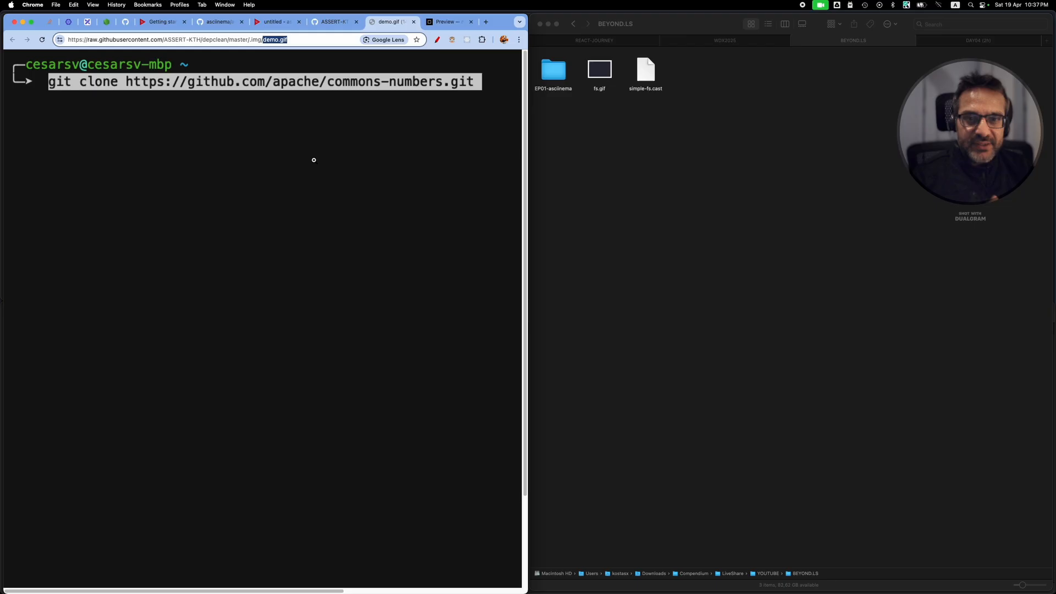